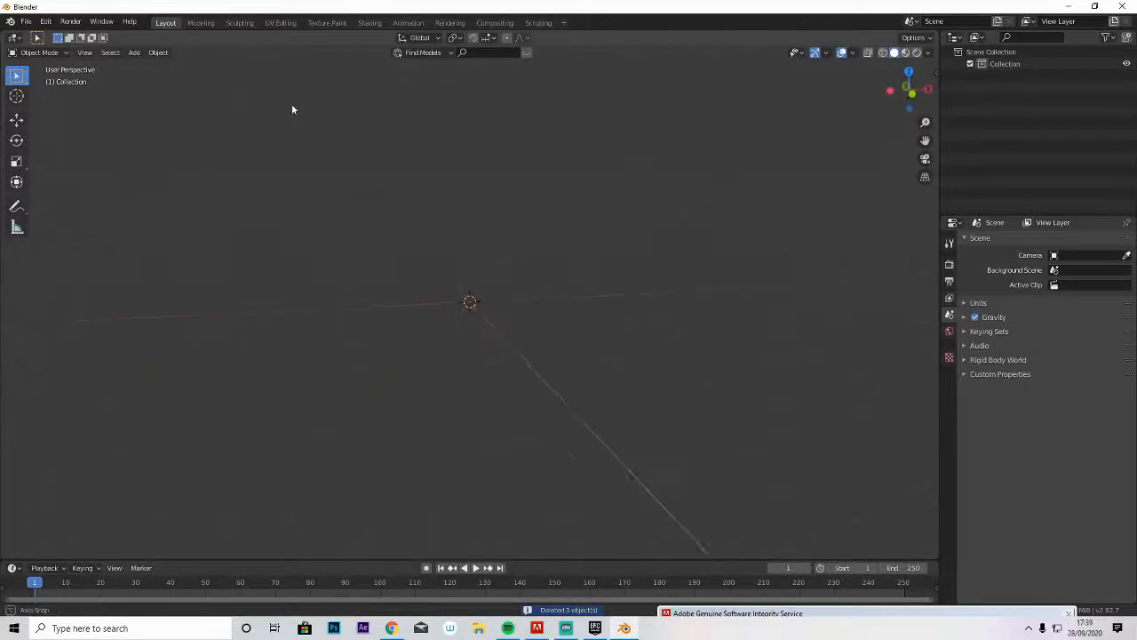
# Browse the Append dialog to gfx work and open Spark Plug.blend.
pyautogui.click(29, 22)
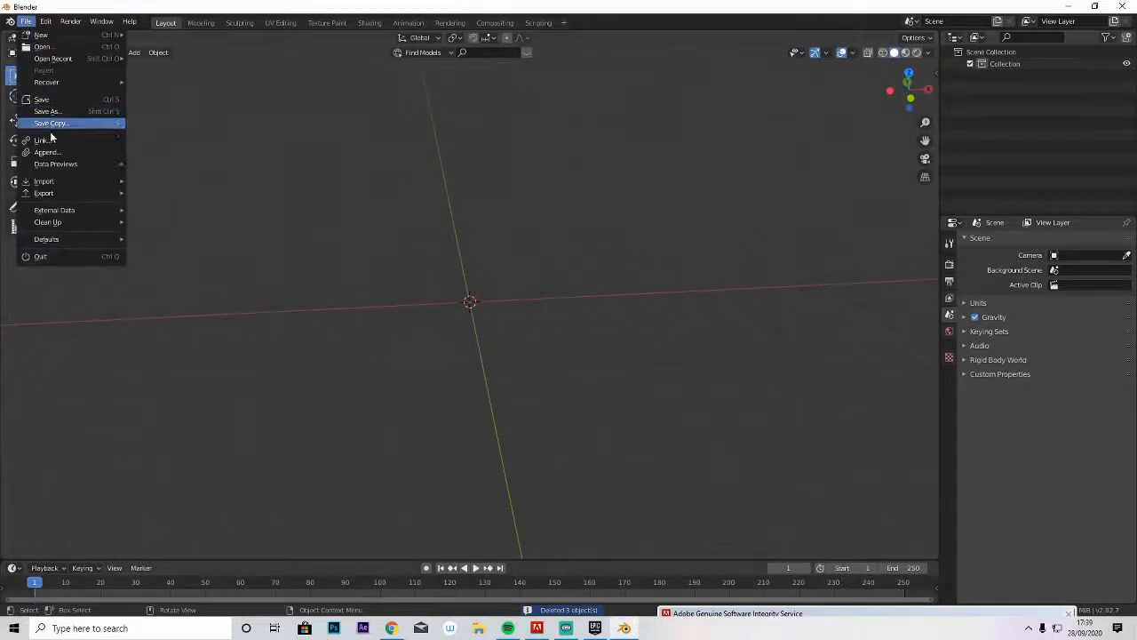
pyautogui.click(46, 152)
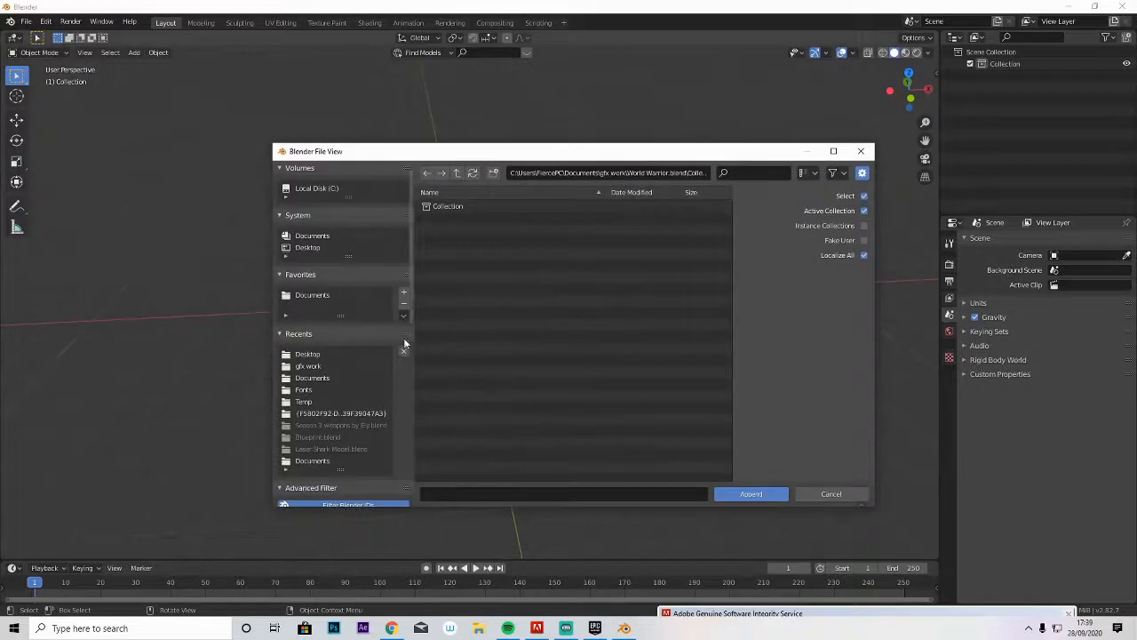
pyautogui.click(308, 365)
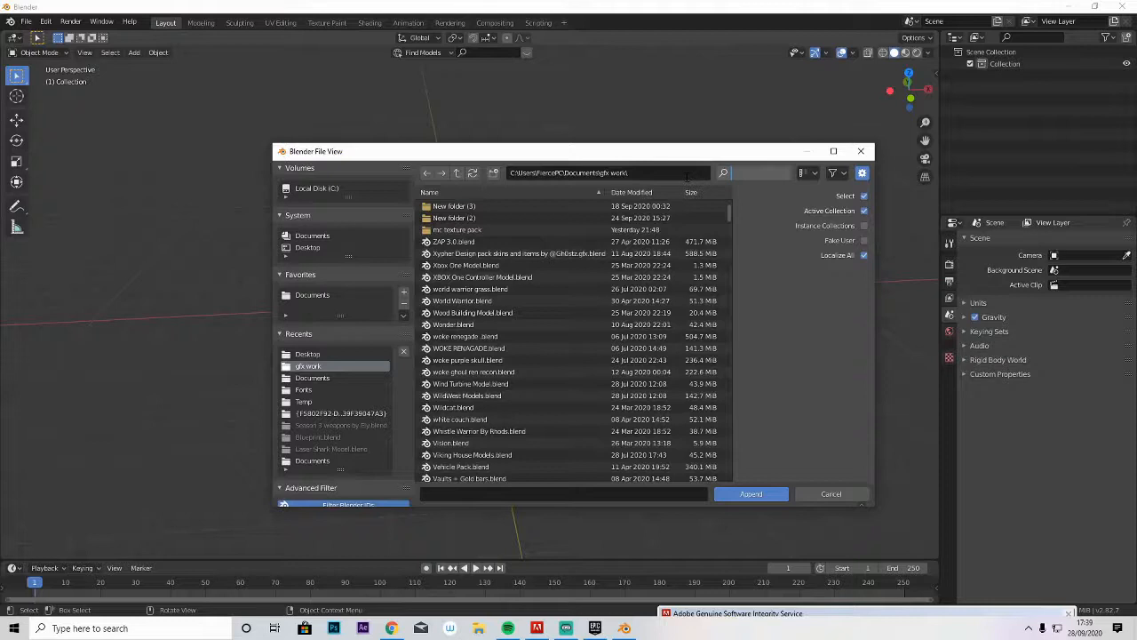
pyautogui.write('spark plug')
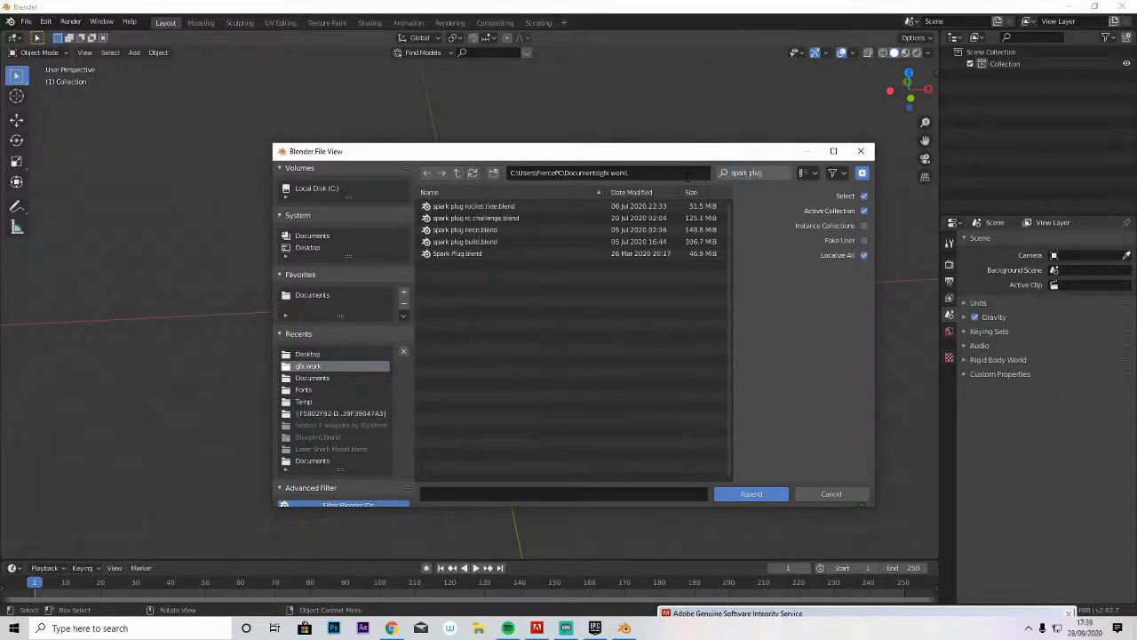
pyautogui.doubleClick(457, 253)
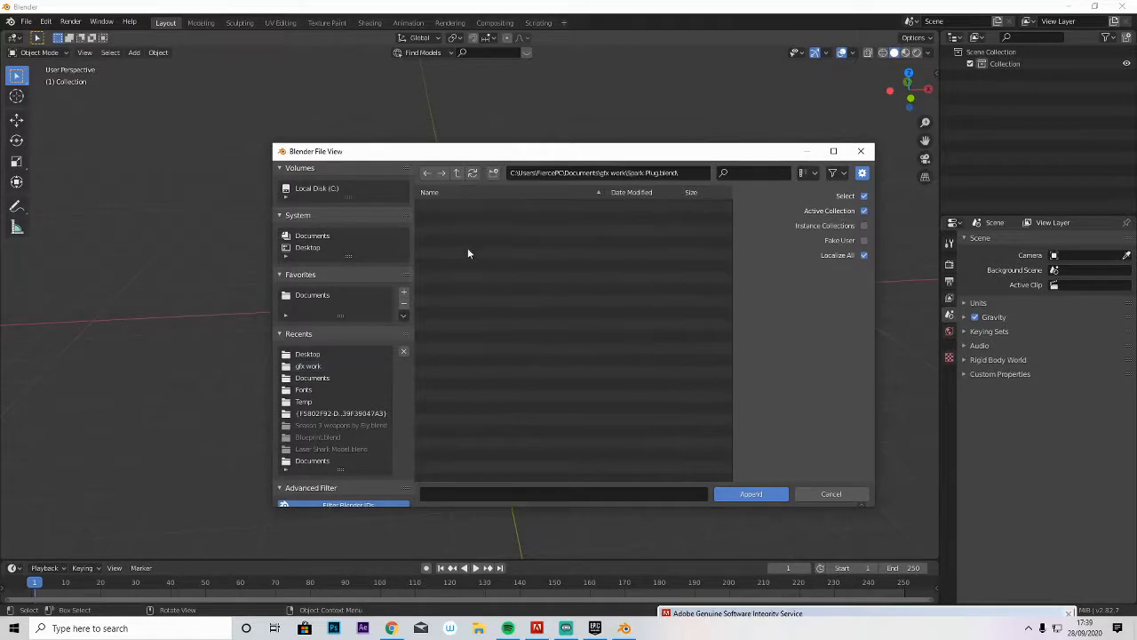
# Append the Spark Plug character collection into the scene.
pyautogui.click(831, 493)
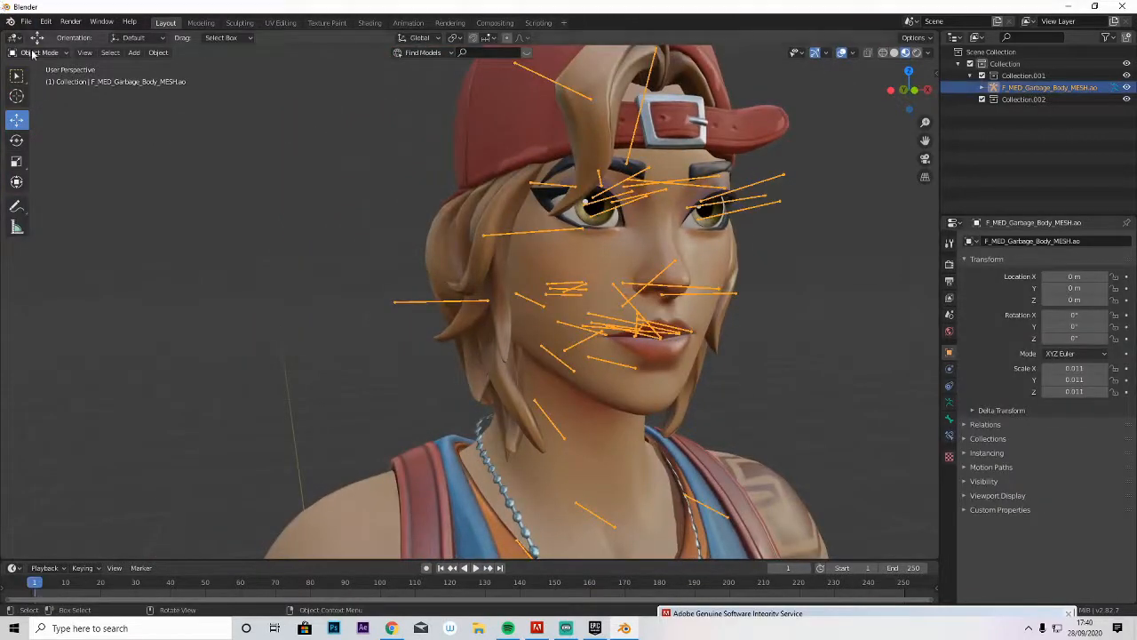
# In Pose Mode, move the middle upper lip and upper teeth bones into a toothy smile.
pyautogui.click(36, 52)
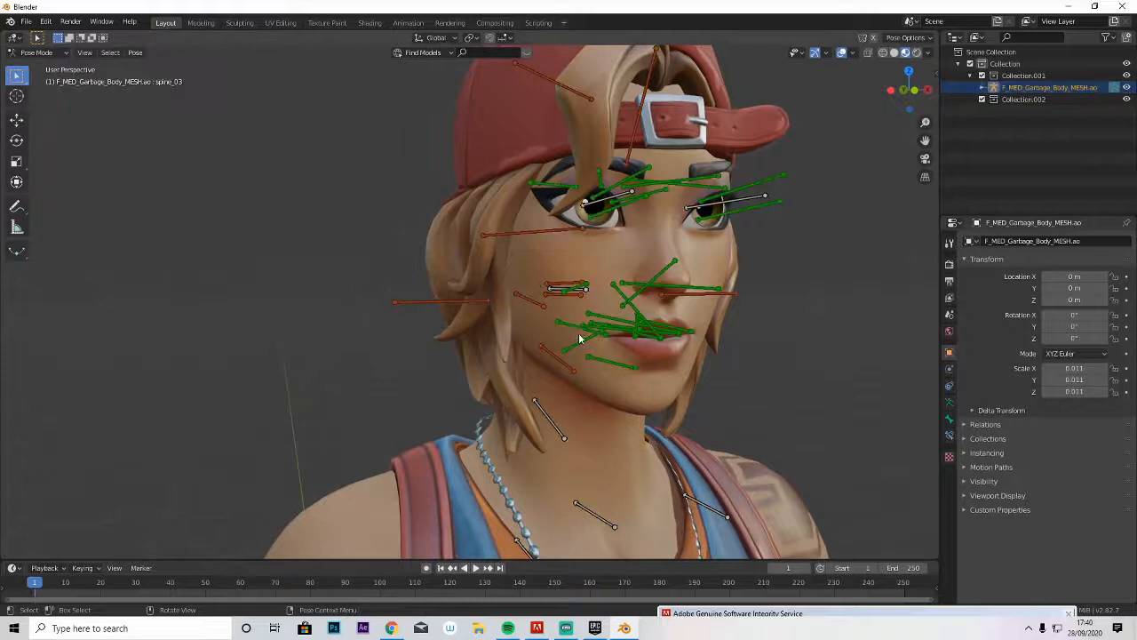
pyautogui.click(573, 289)
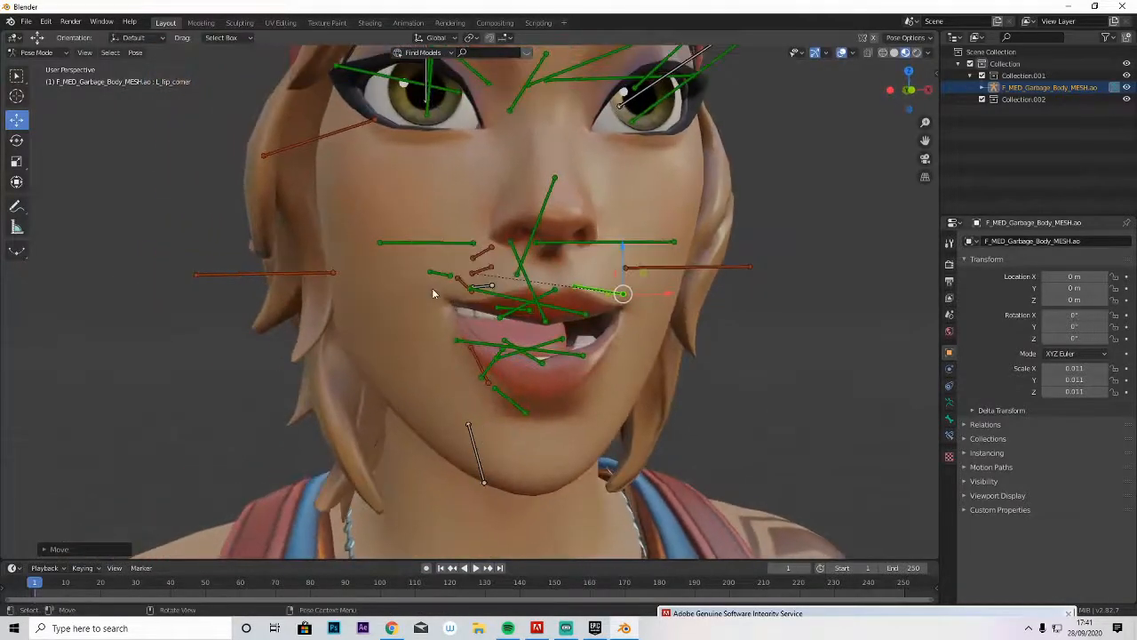
pyautogui.click(545, 321)
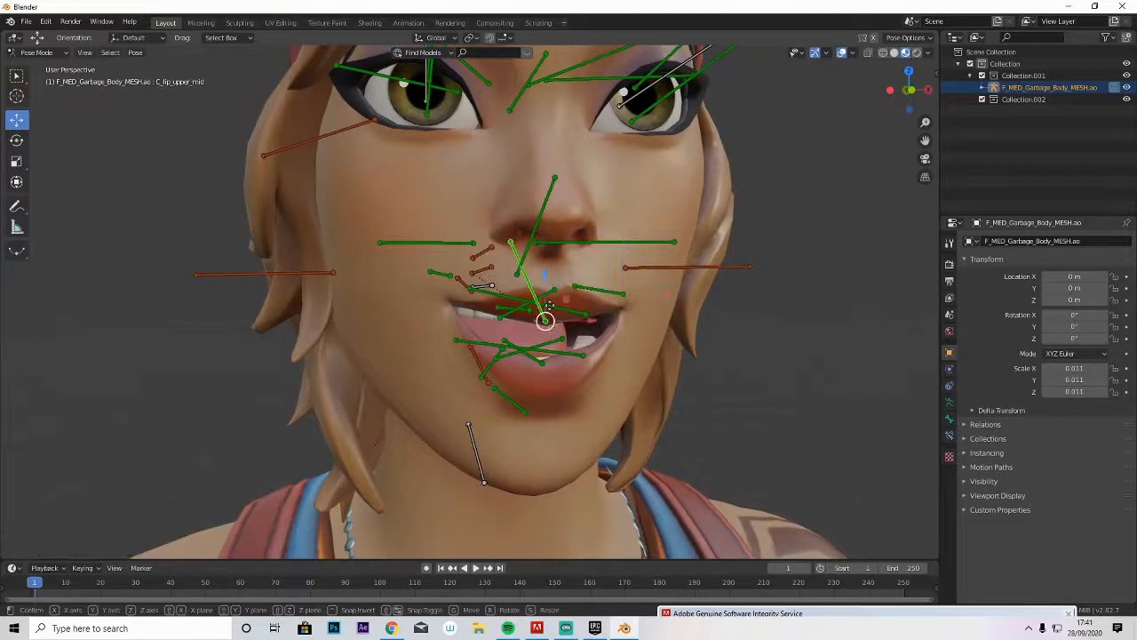
pyautogui.moveTo(546, 320); pyautogui.dragTo(553, 306)
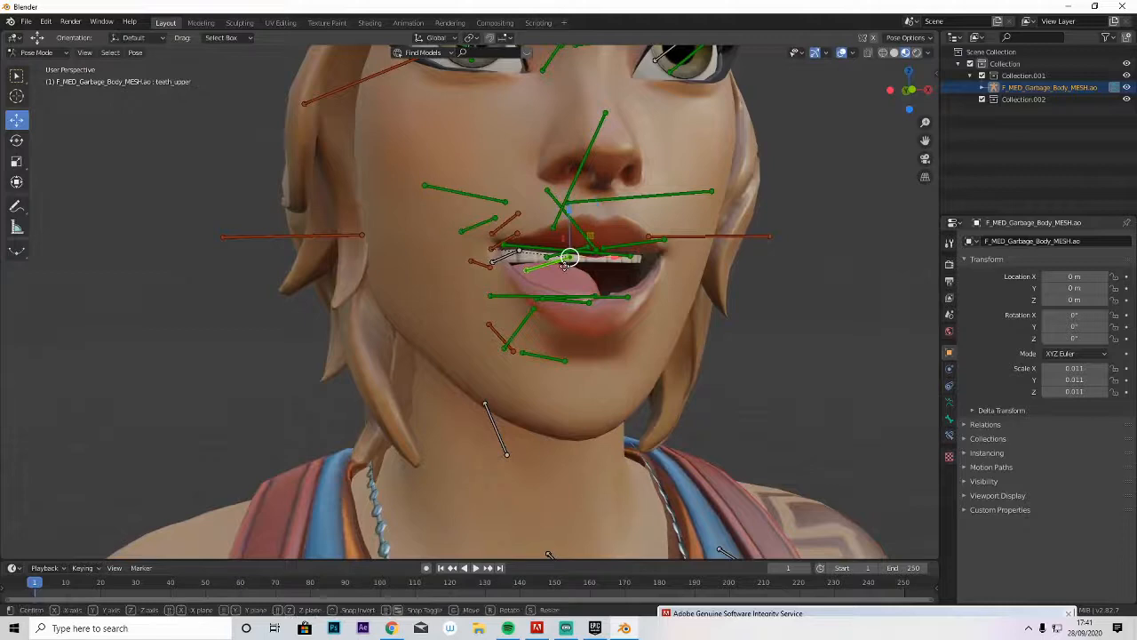
pyautogui.moveTo(566, 258); pyautogui.dragTo(566, 255)
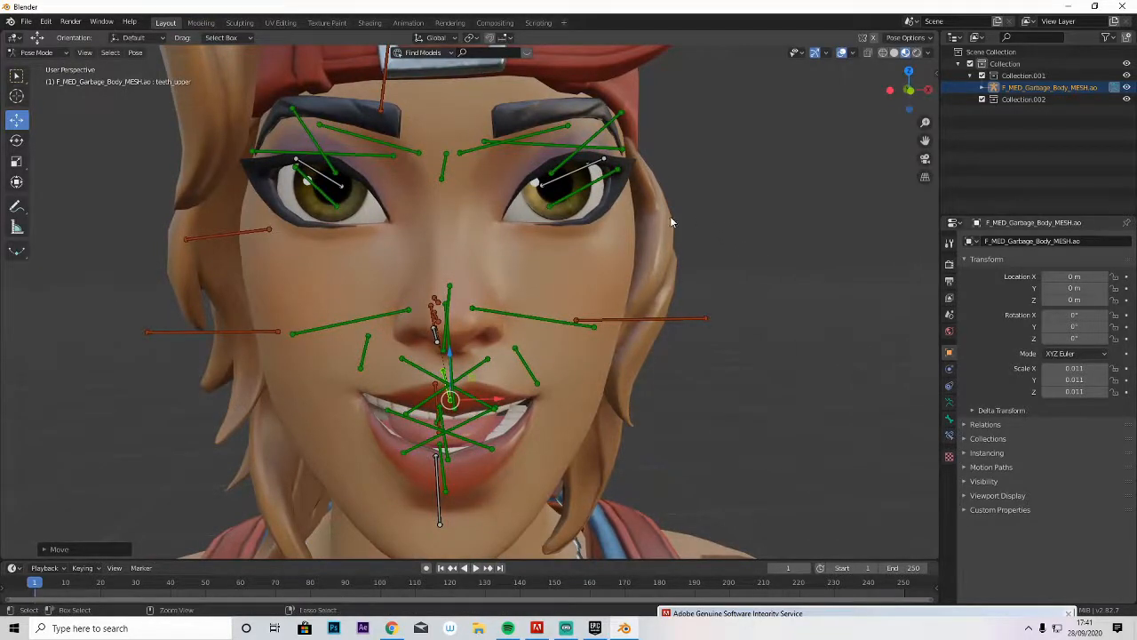
# Grab the middle brow bone and lower it between the brows.
pyautogui.click(541, 187)
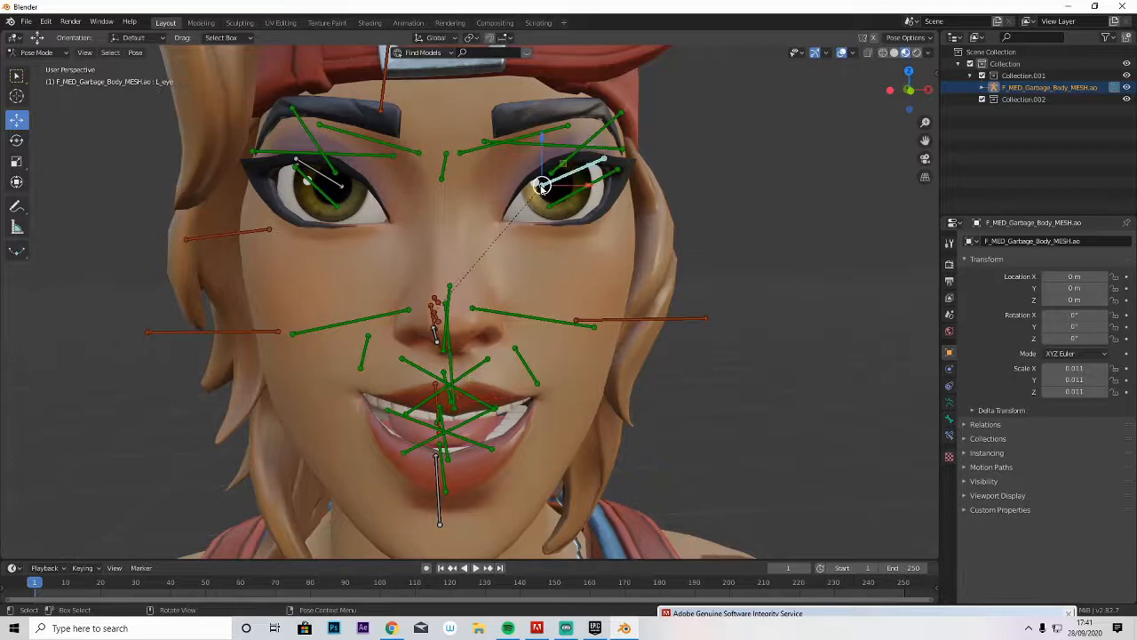
pyautogui.press('g')
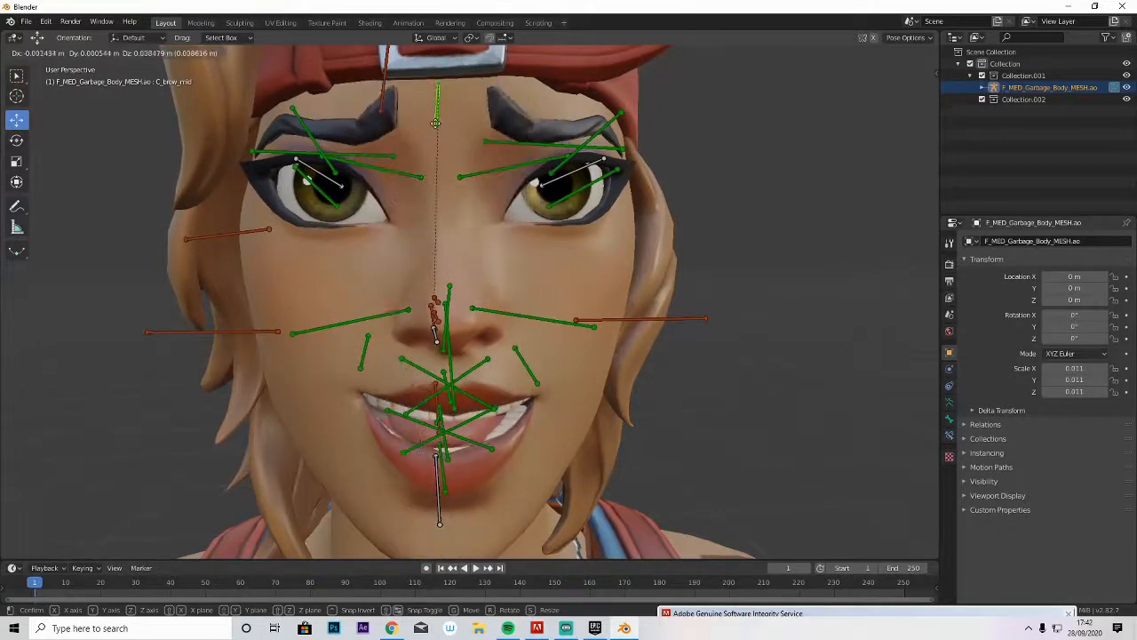
pyautogui.moveTo(435, 123); pyautogui.dragTo(440, 174)
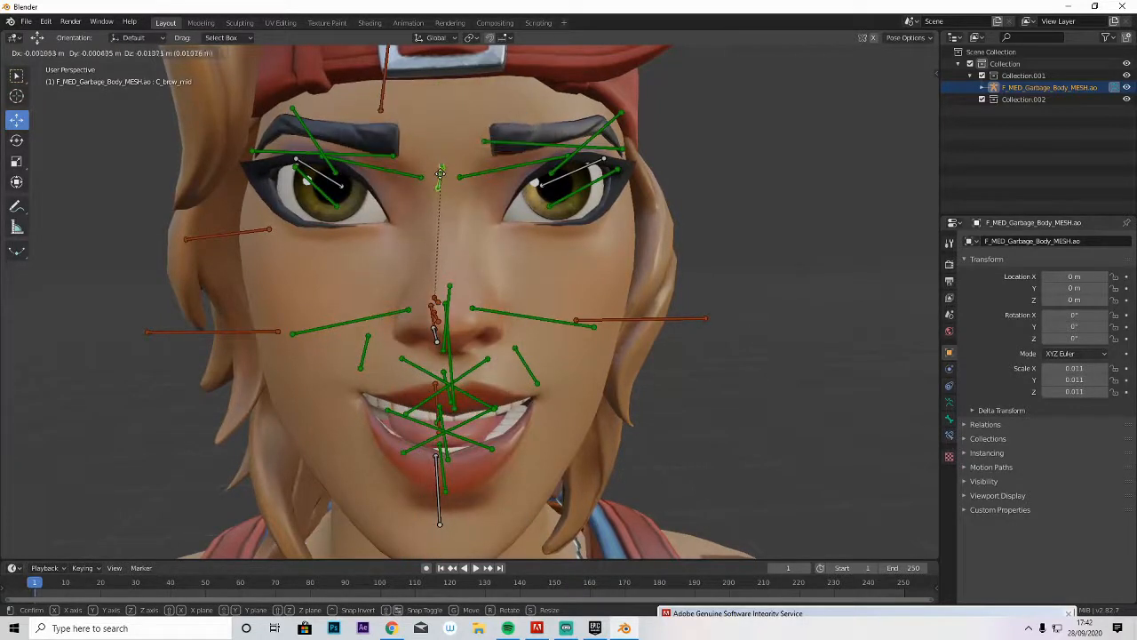
pyautogui.moveTo(440, 173); pyautogui.dragTo(444, 191)
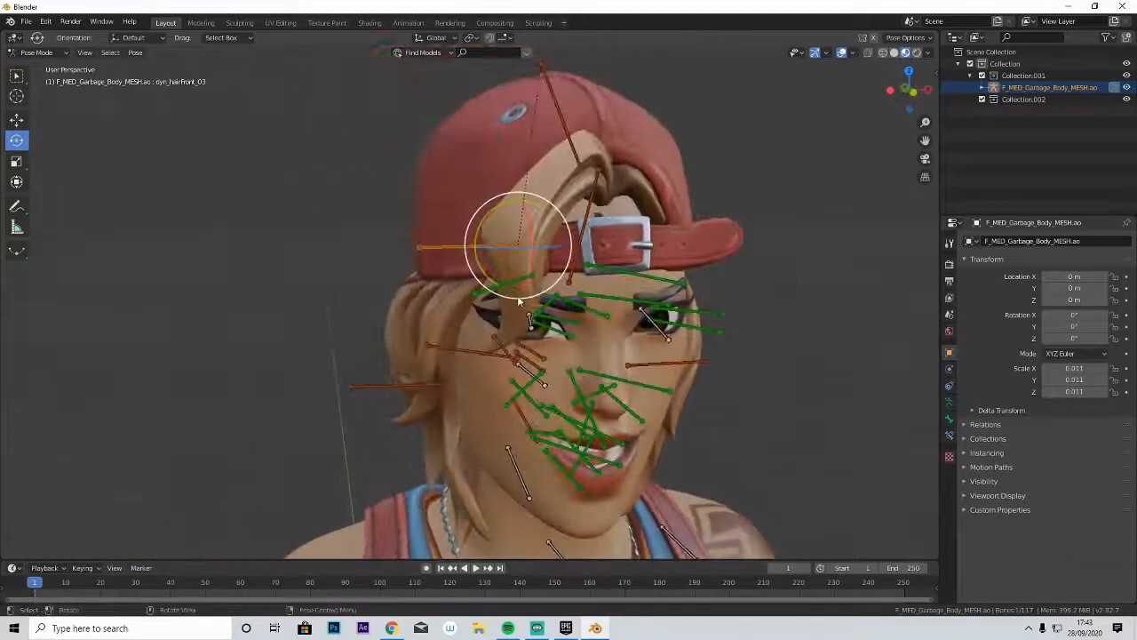
# Rotate the neck bone to tilt the character's head.
pyautogui.press('r')
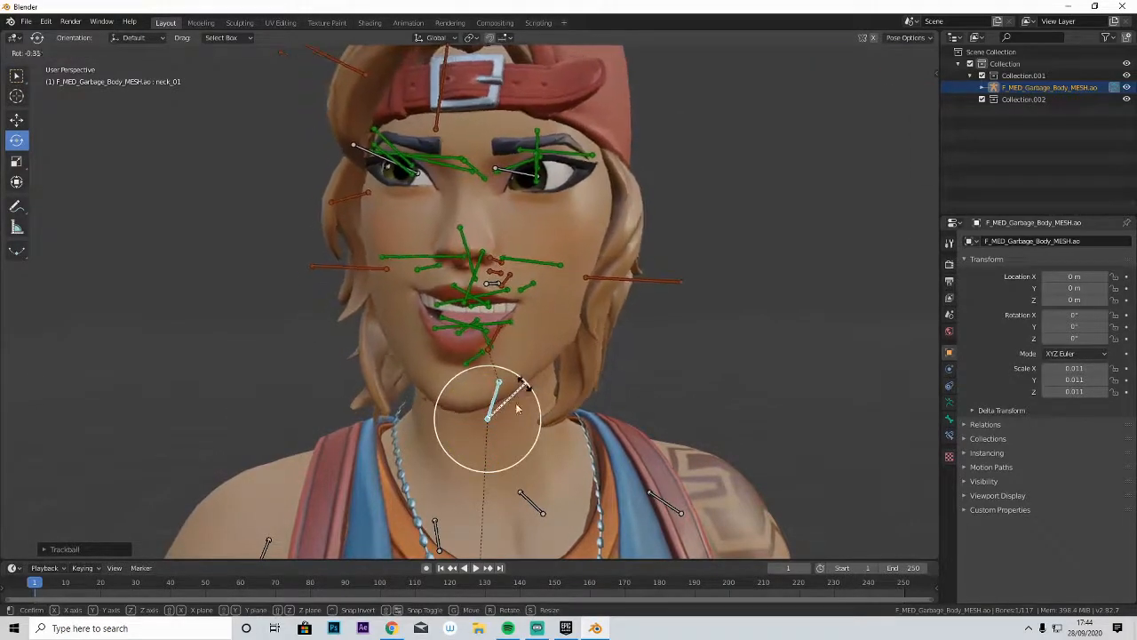
pyautogui.moveTo(518, 408); pyautogui.dragTo(587, 406)
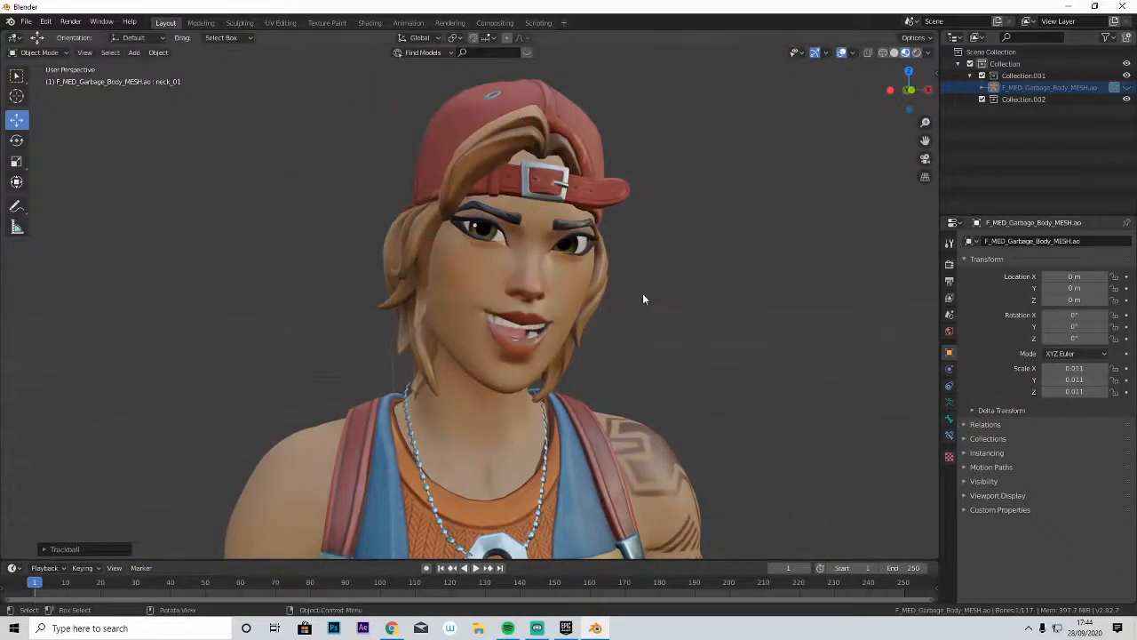
# Move the left eye bone sideways to shift the character's gaze.
pyautogui.scroll(3)
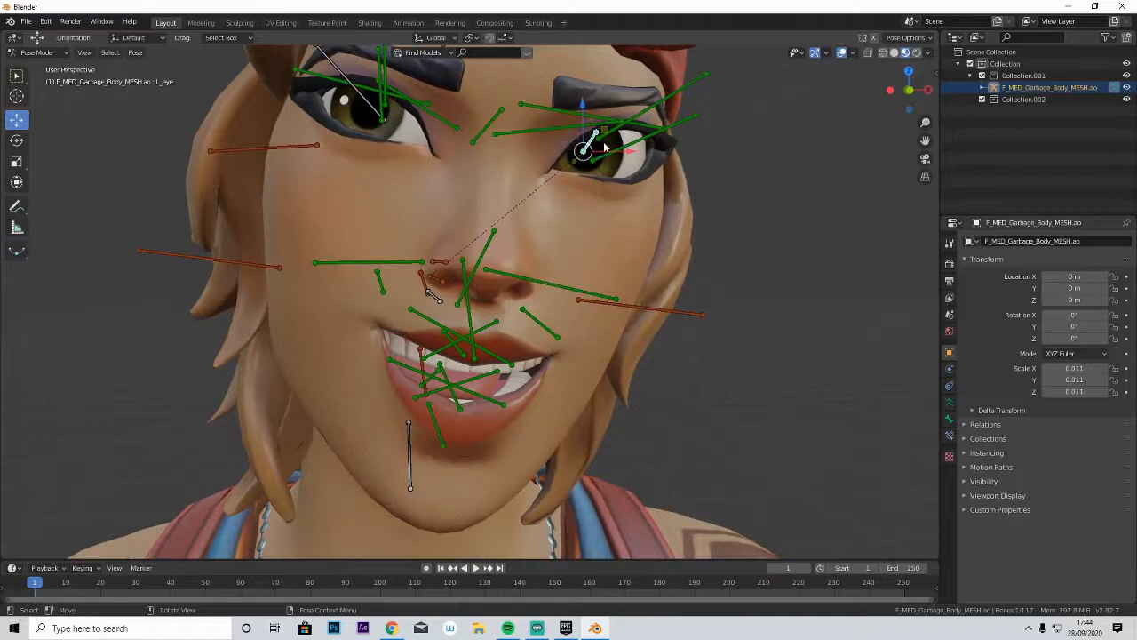
pyautogui.moveTo(585, 149); pyautogui.dragTo(600, 150)
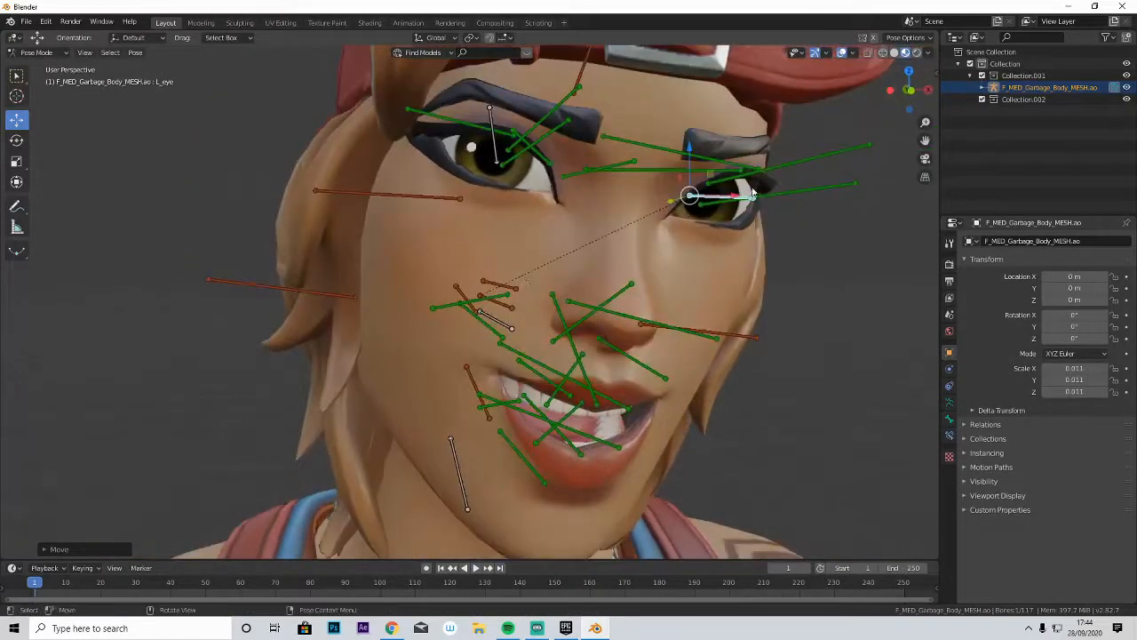
pyautogui.moveTo(688, 195); pyautogui.dragTo(773, 182)
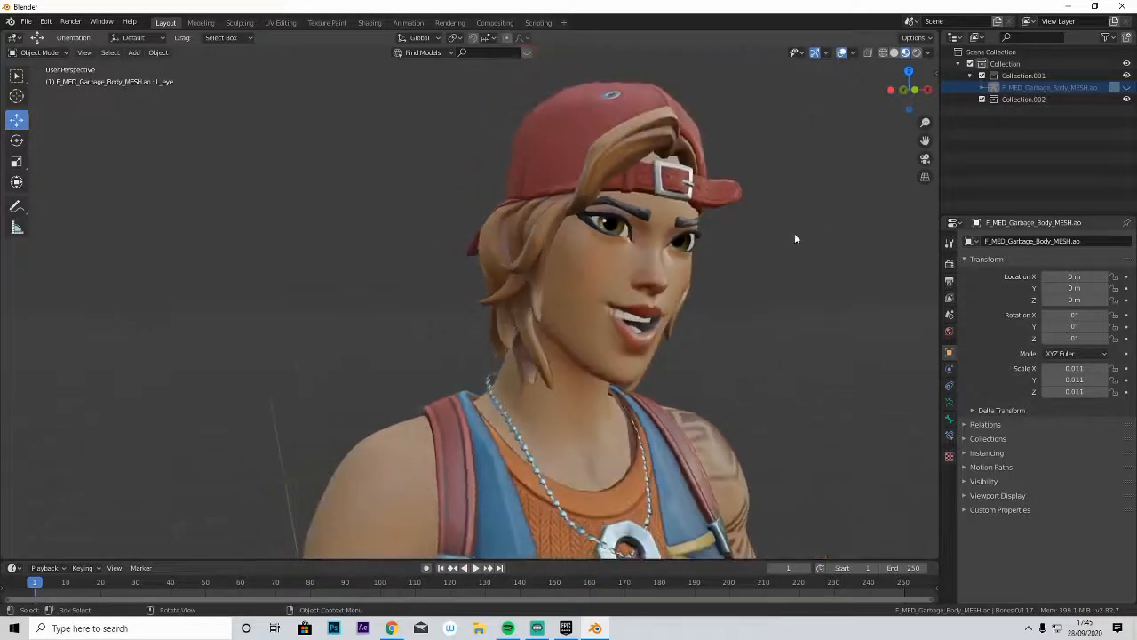
# Enter Pose Mode and reframe the view to show the character's full-body rig.
pyautogui.click(35, 52)
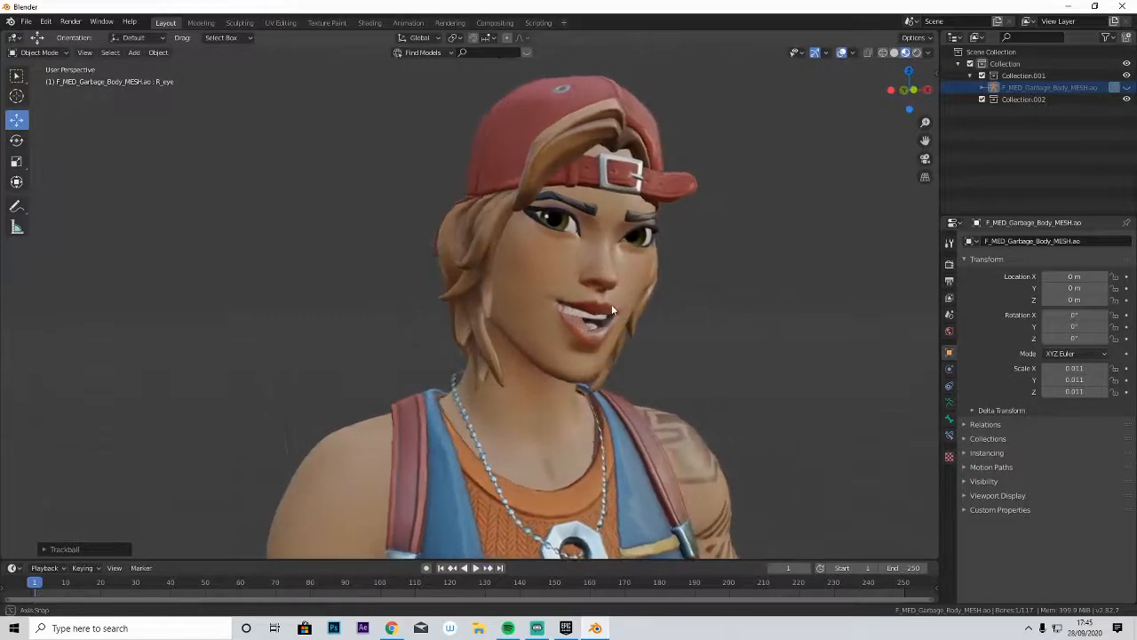
pyautogui.moveTo(611, 309); pyautogui.dragTo(496, 182)
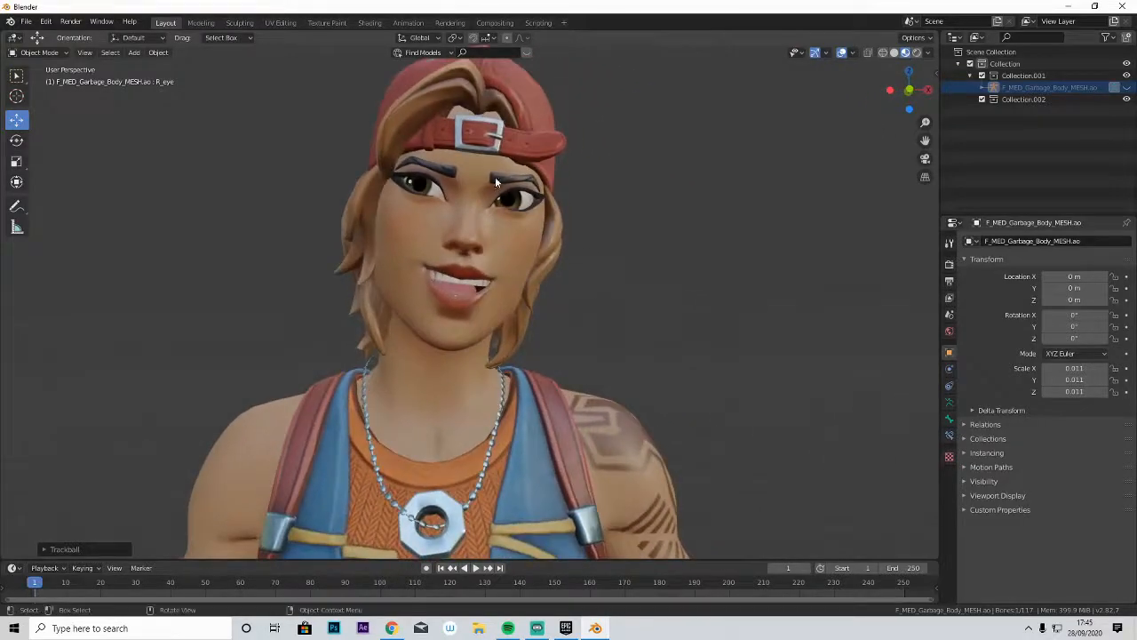
pyautogui.moveTo(496, 182); pyautogui.dragTo(444, 336)
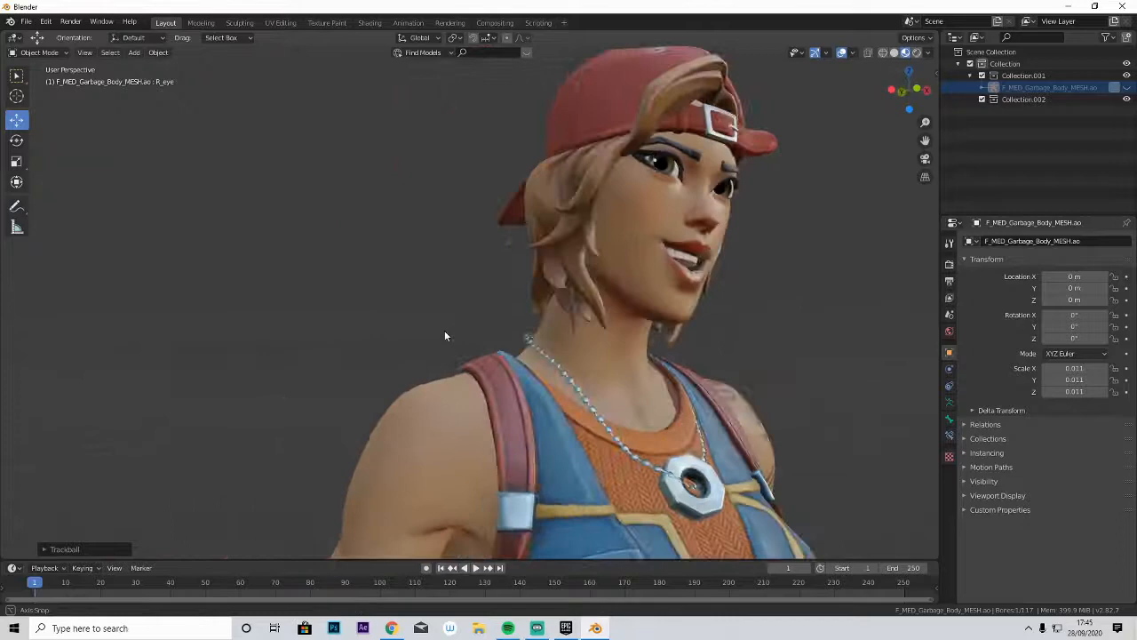
pyautogui.moveTo(446, 336); pyautogui.dragTo(506, 333)
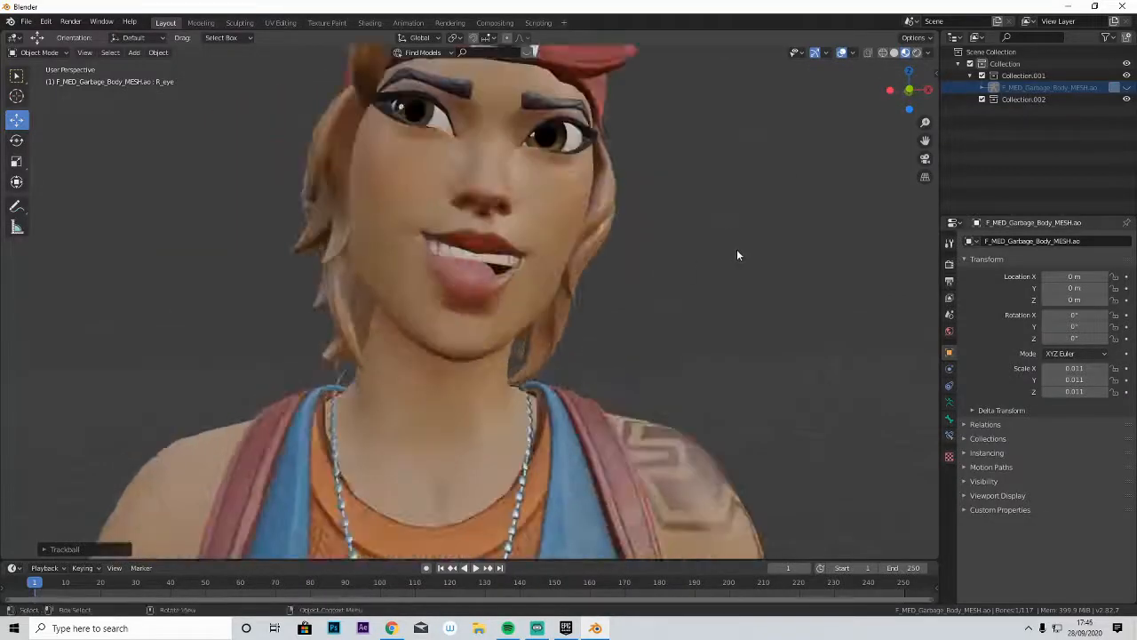
pyautogui.scroll(-3)
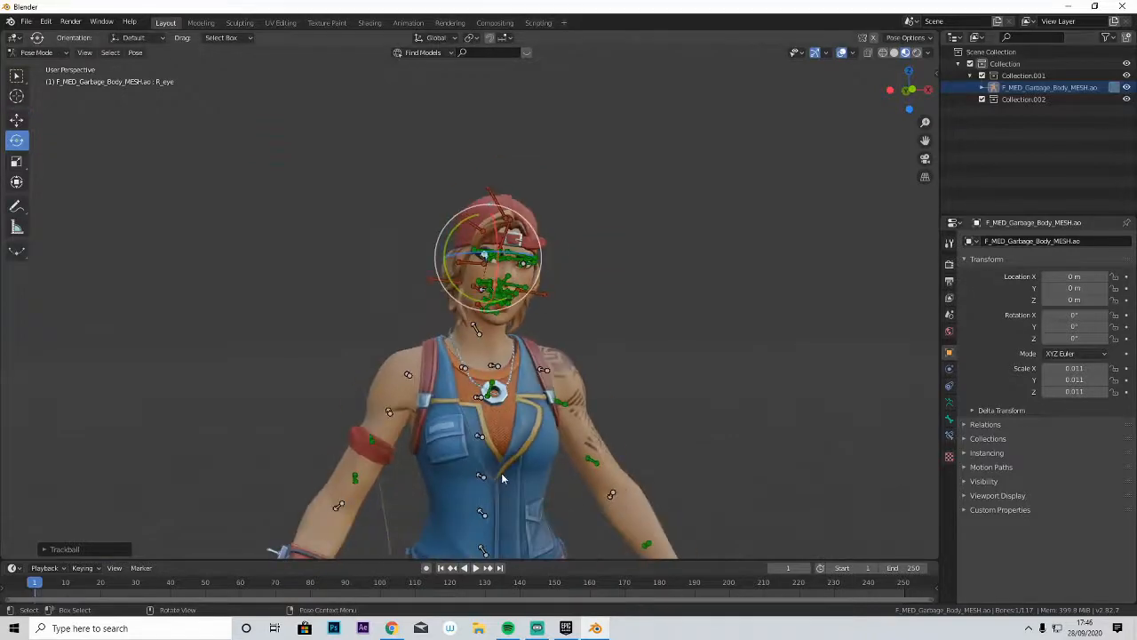
# Rotate the upper arm and forearm bones so the forearm folds across the chest.
pyautogui.moveTo(502, 478); pyautogui.dragTo(524, 458)
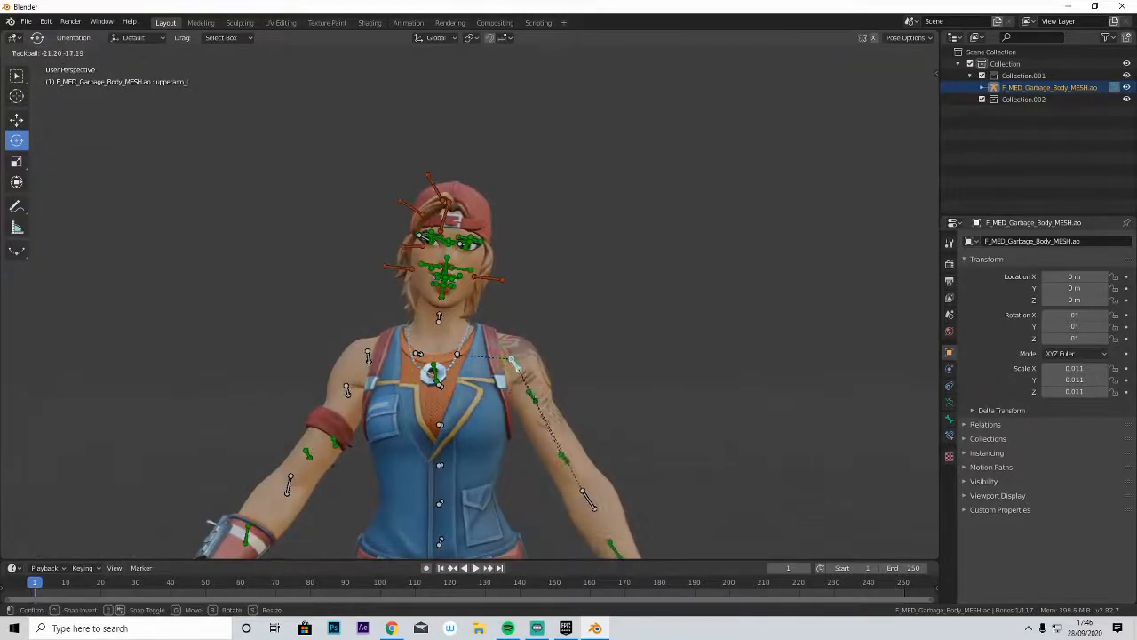
pyautogui.click(289, 484)
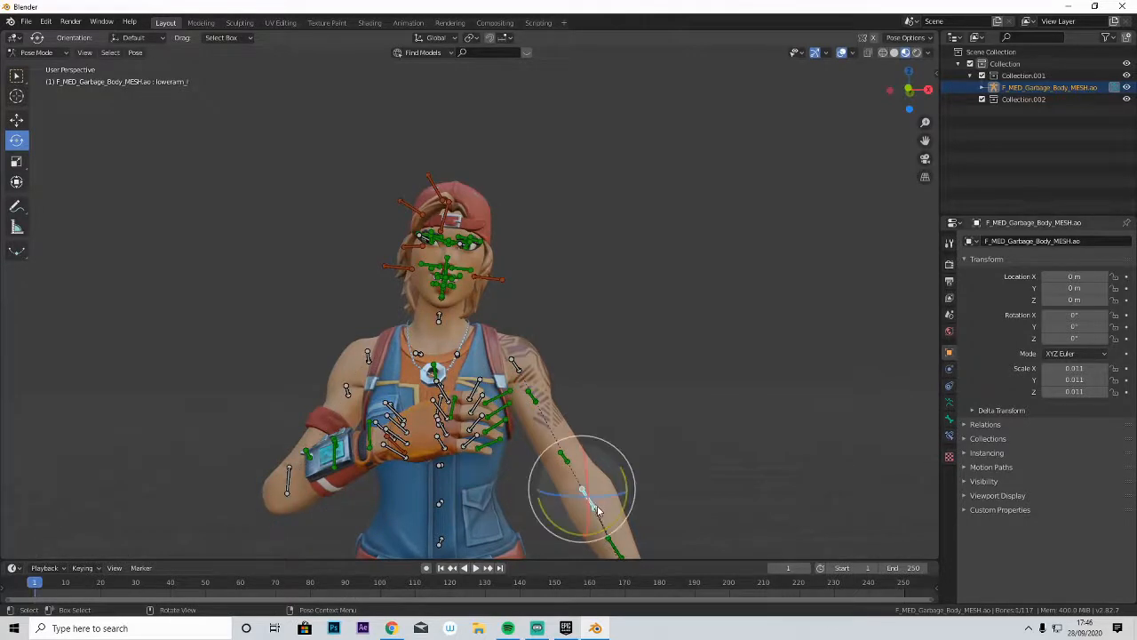
pyautogui.moveTo(582, 489); pyautogui.dragTo(582, 511)
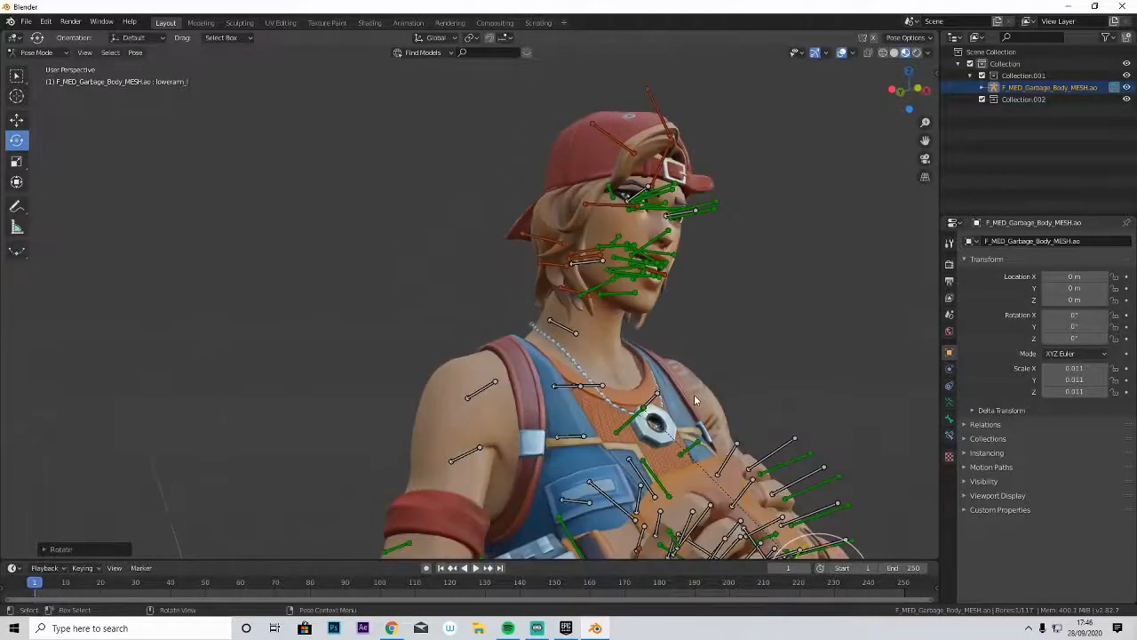
pyautogui.moveTo(693, 400); pyautogui.dragTo(693, 373)
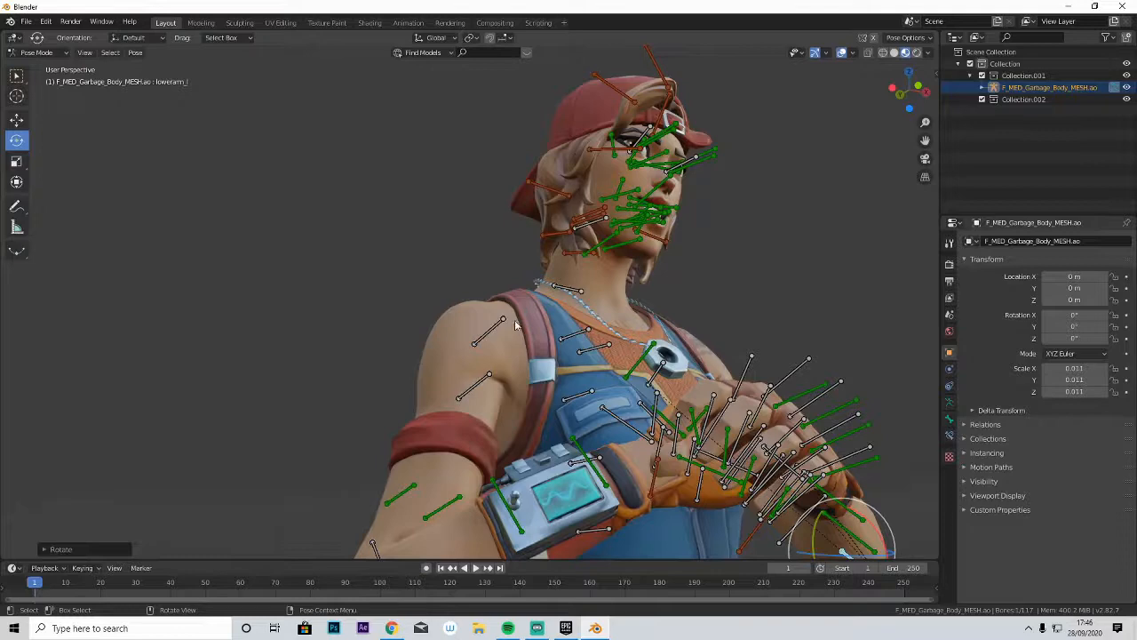
pyautogui.click(502, 342)
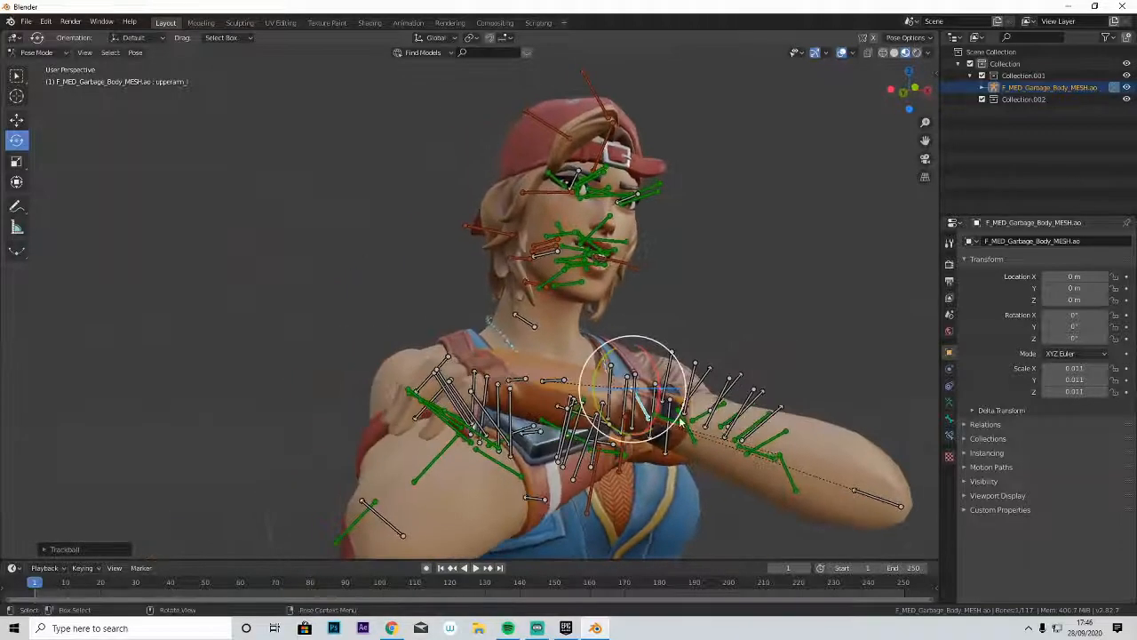
pyautogui.moveTo(662, 417)
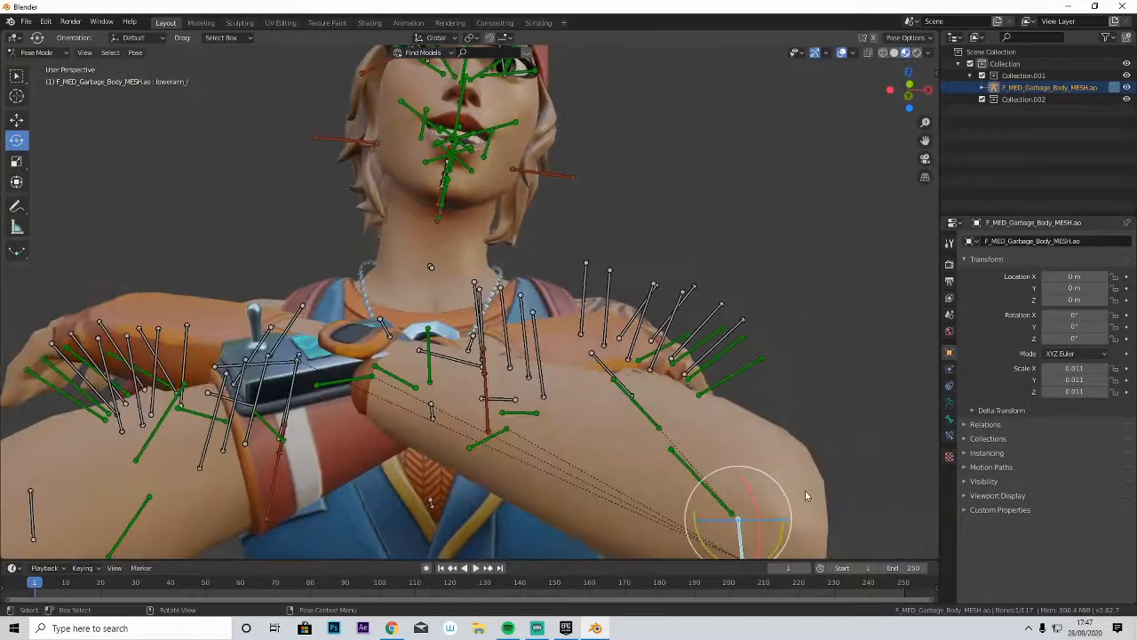
# Swing the other forearm across the chest and angle its hand over the opposite arm.
pyautogui.moveTo(804, 495); pyautogui.dragTo(577, 433)
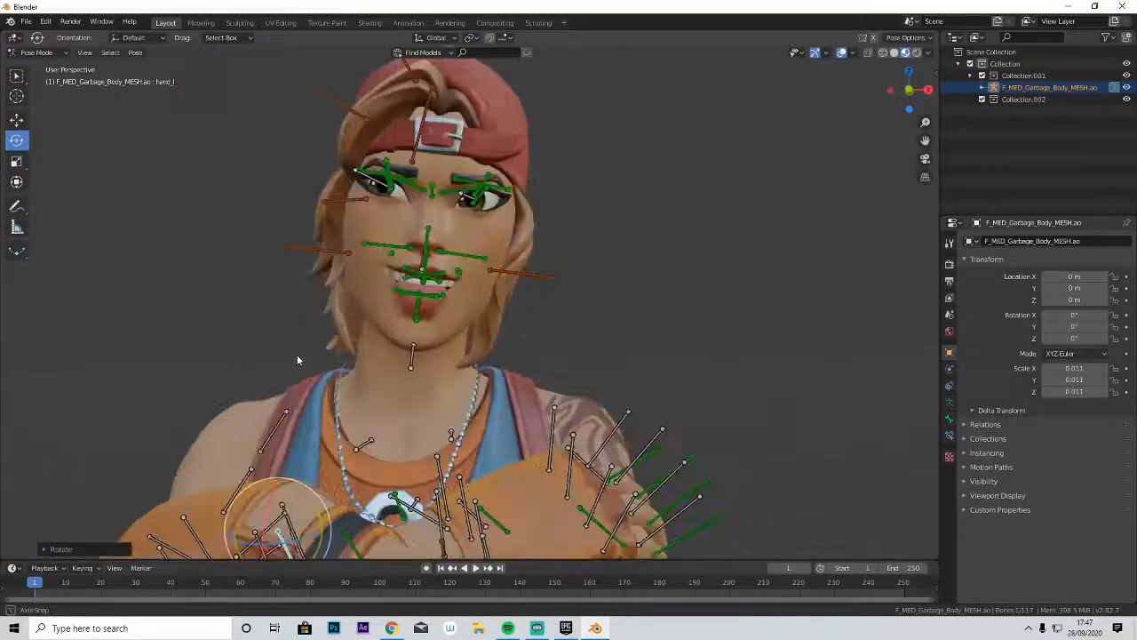
pyautogui.moveTo(298, 359); pyautogui.dragTo(551, 382)
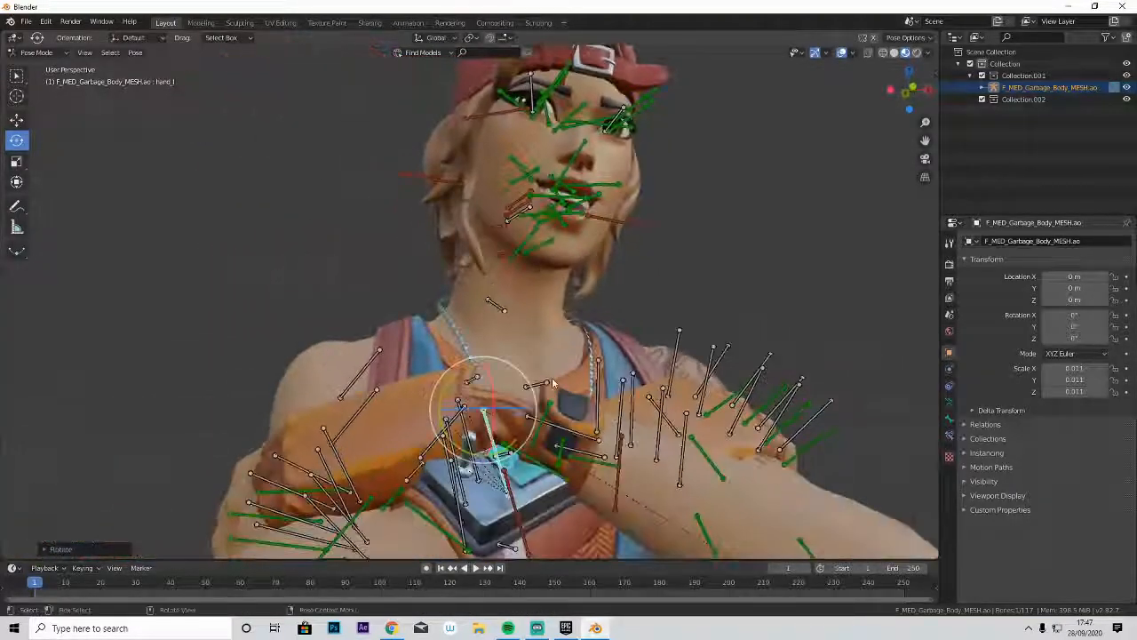
pyautogui.moveTo(551, 382); pyautogui.dragTo(480, 454)
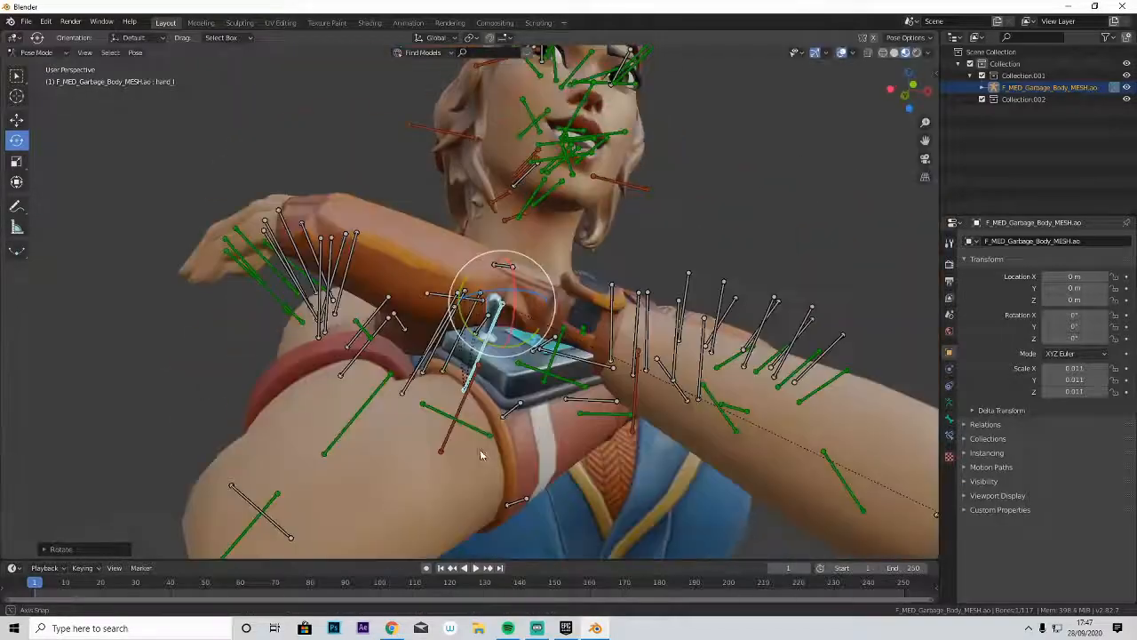
pyautogui.moveTo(480, 455); pyautogui.dragTo(638, 332)
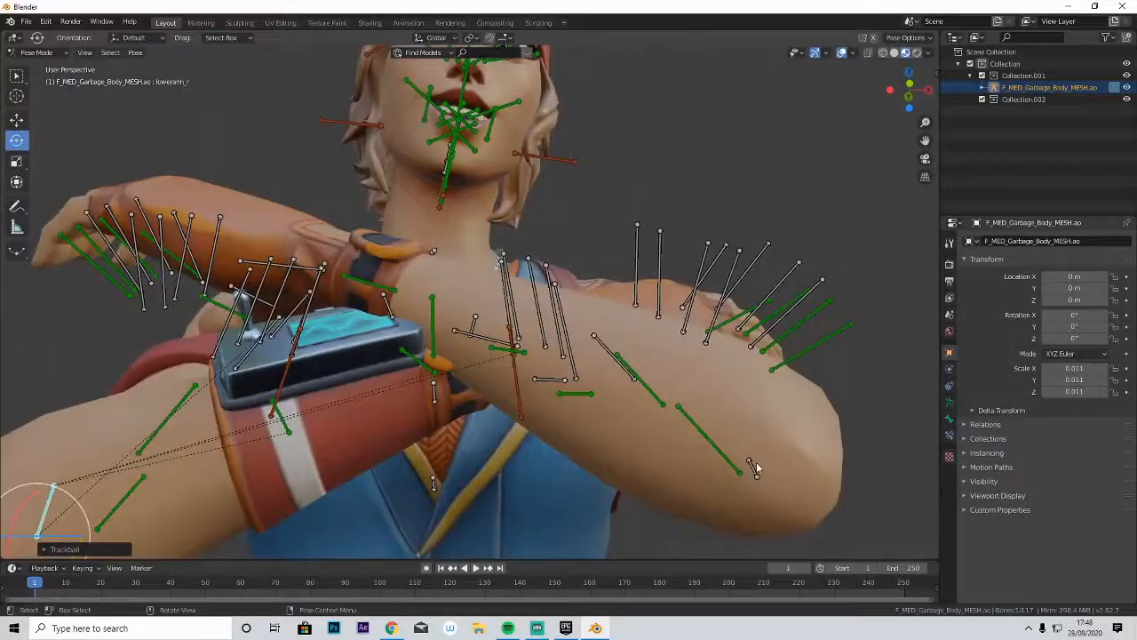
# Rotate the forearm further against the body to tighten the crossed arms.
pyautogui.click(755, 471)
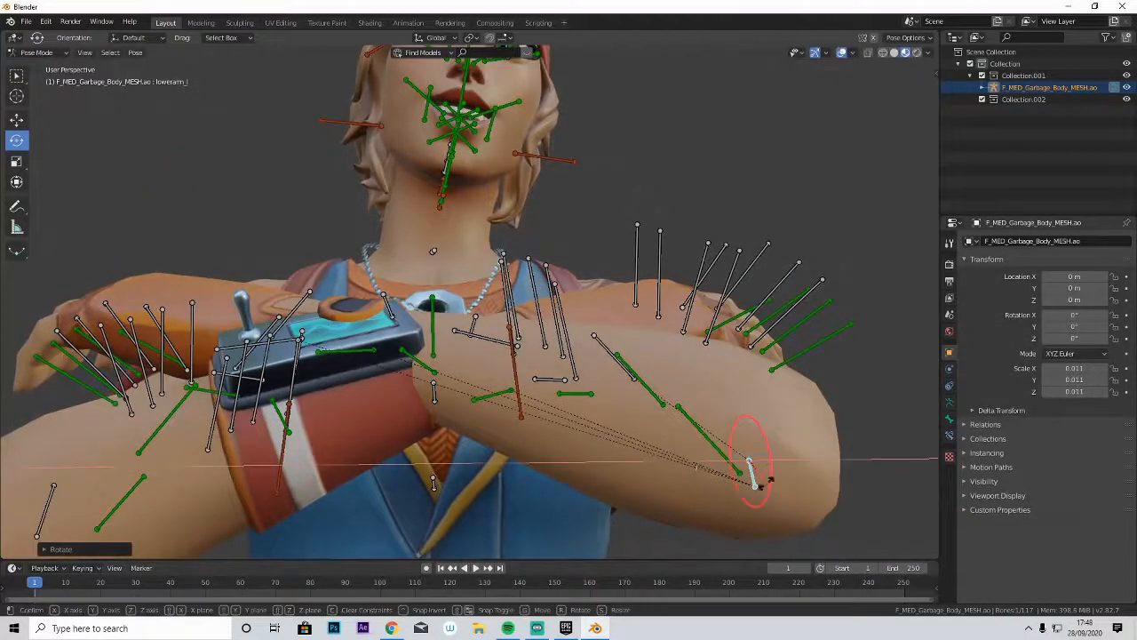
pyautogui.moveTo(750, 462); pyautogui.dragTo(751, 475)
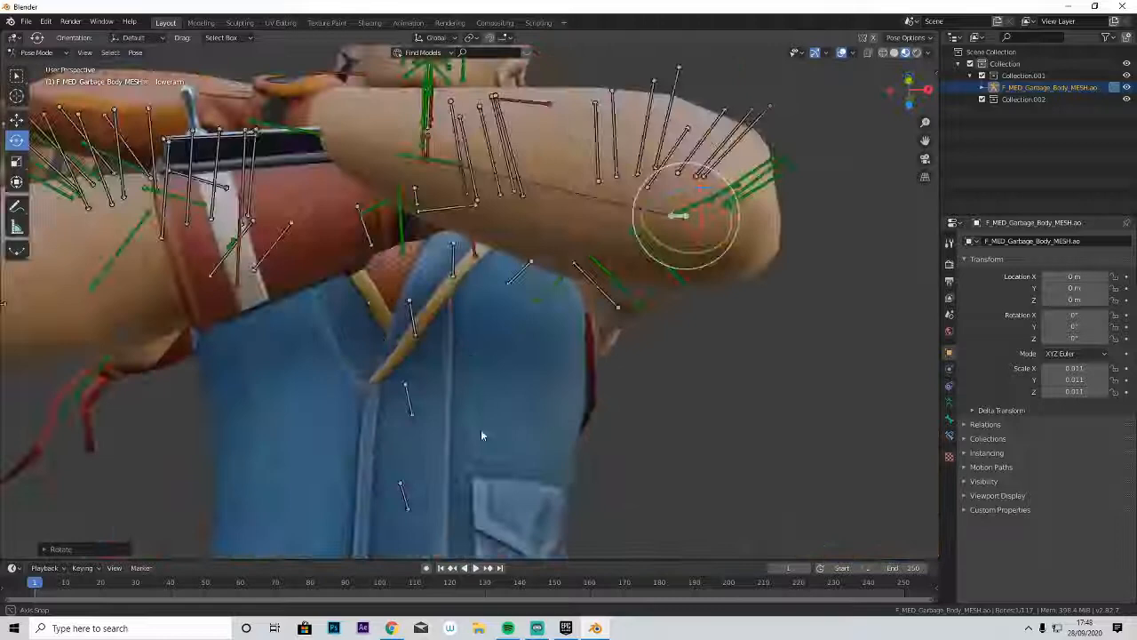
pyautogui.moveTo(483, 436); pyautogui.dragTo(440, 460)
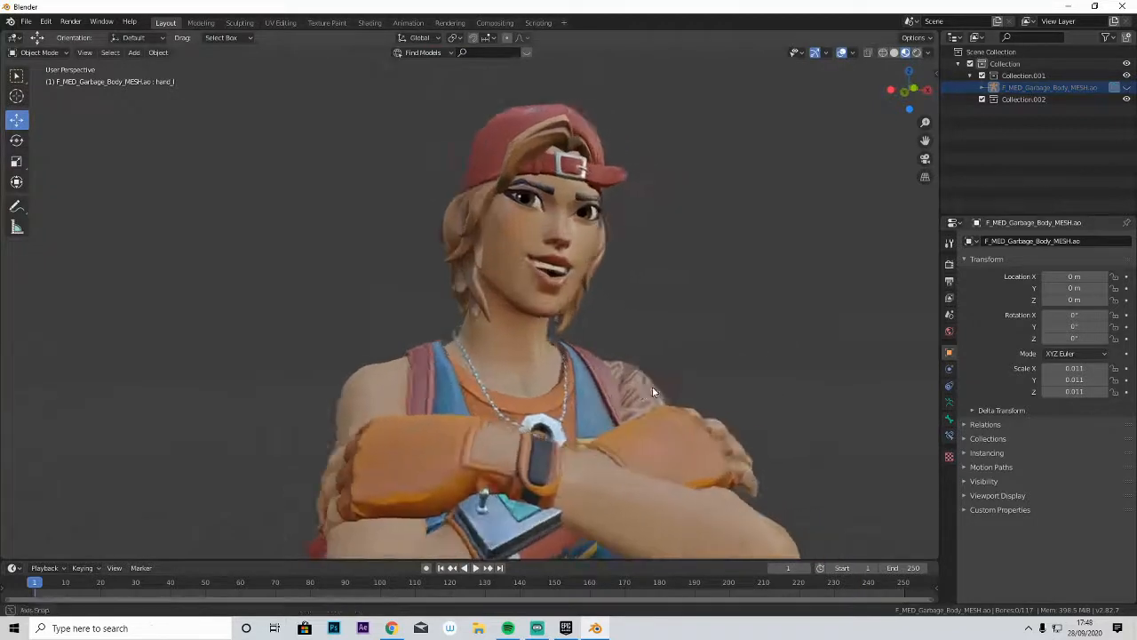
# Select the character's body mesh, enter Edit Mode, and orbit close to the arm's edge.
pyautogui.moveTo(653, 392); pyautogui.dragTo(509, 518)
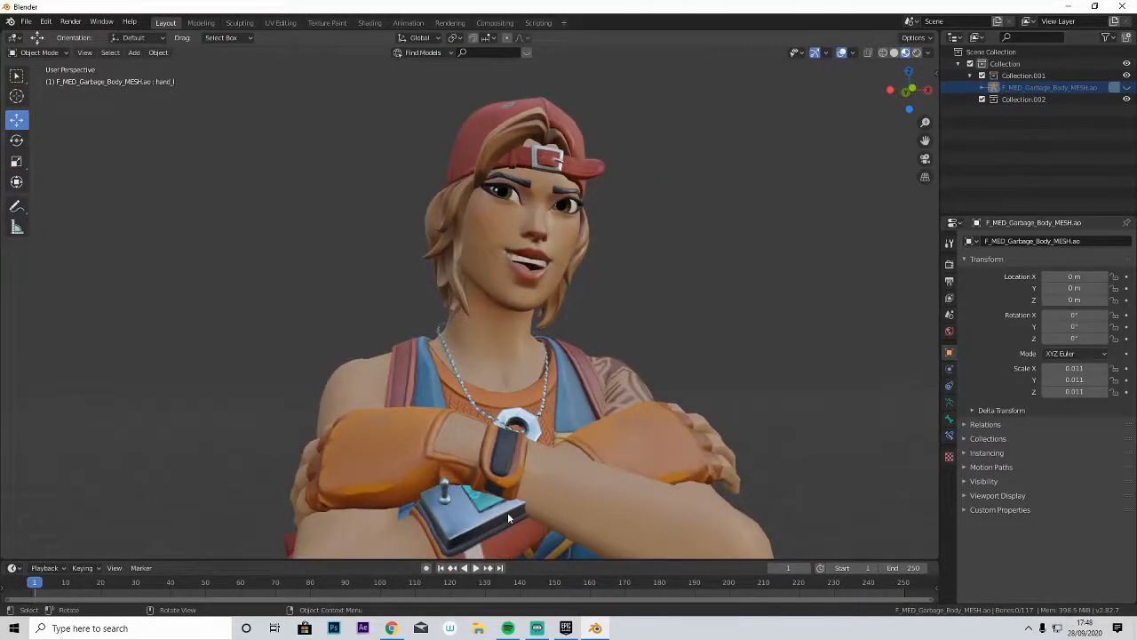
pyautogui.click(39, 51)
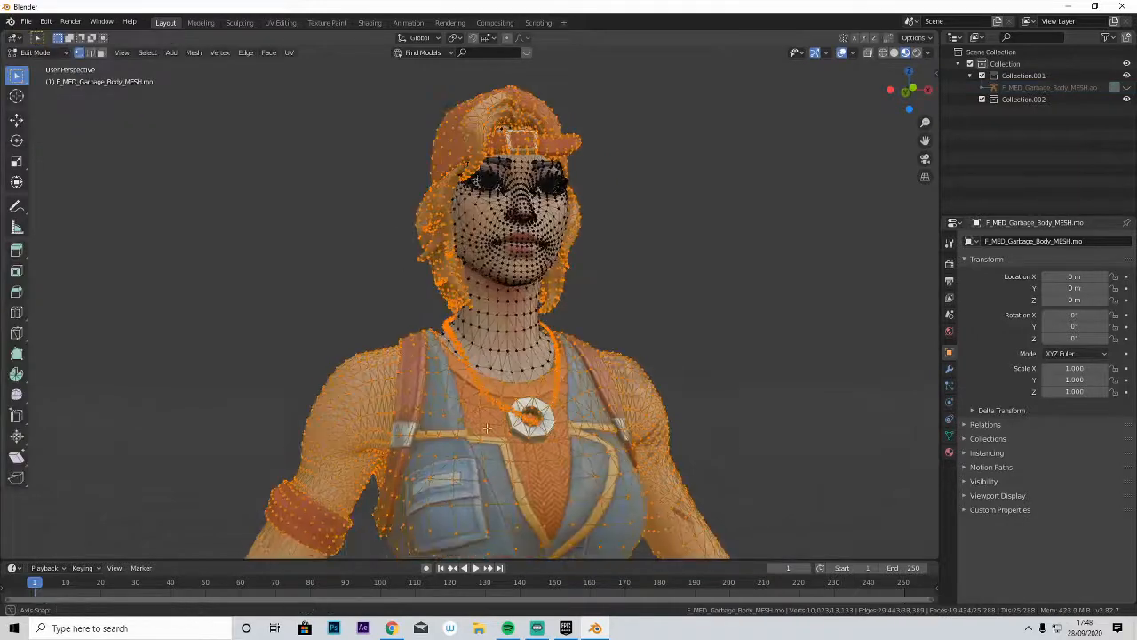
pyautogui.moveTo(487, 427); pyautogui.dragTo(521, 407)
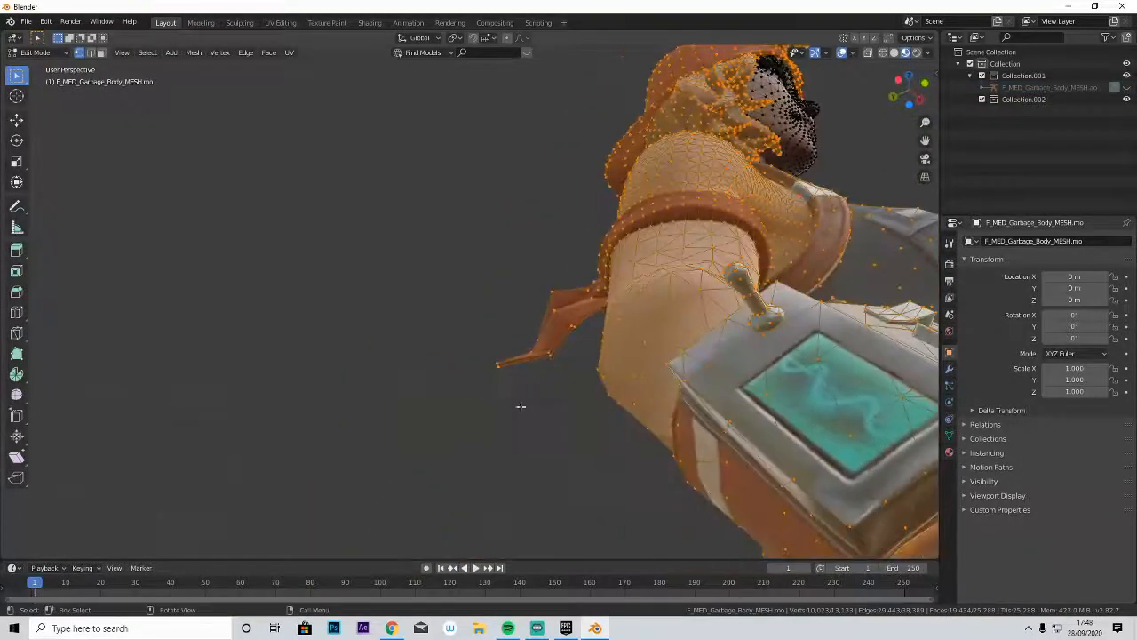
pyautogui.press('Tab')
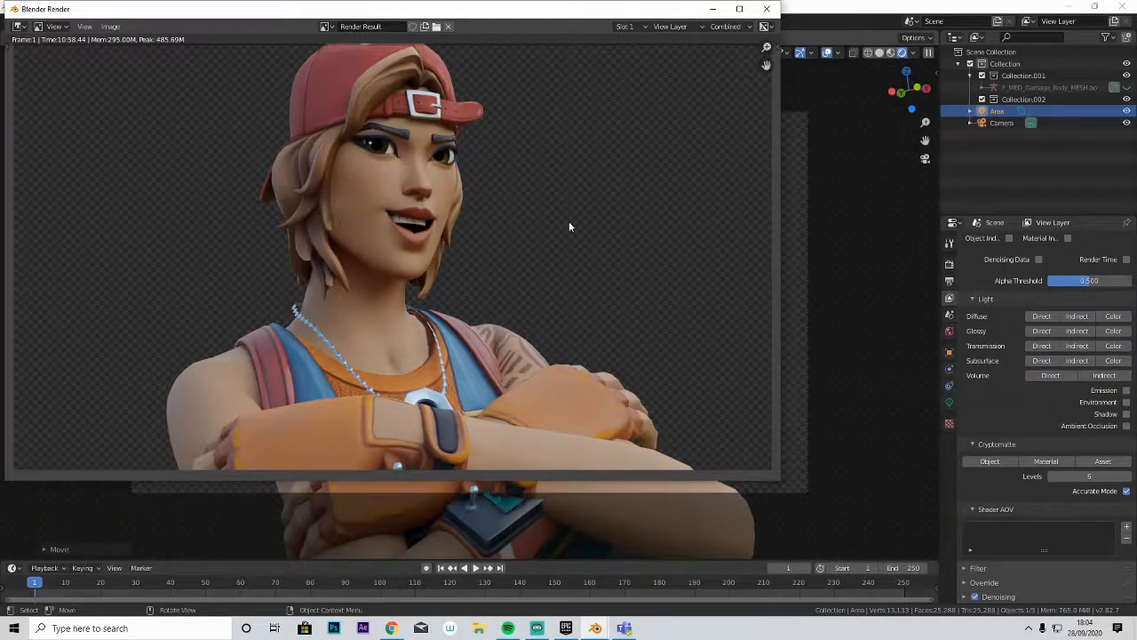
pyautogui.moveTo(396, 271)
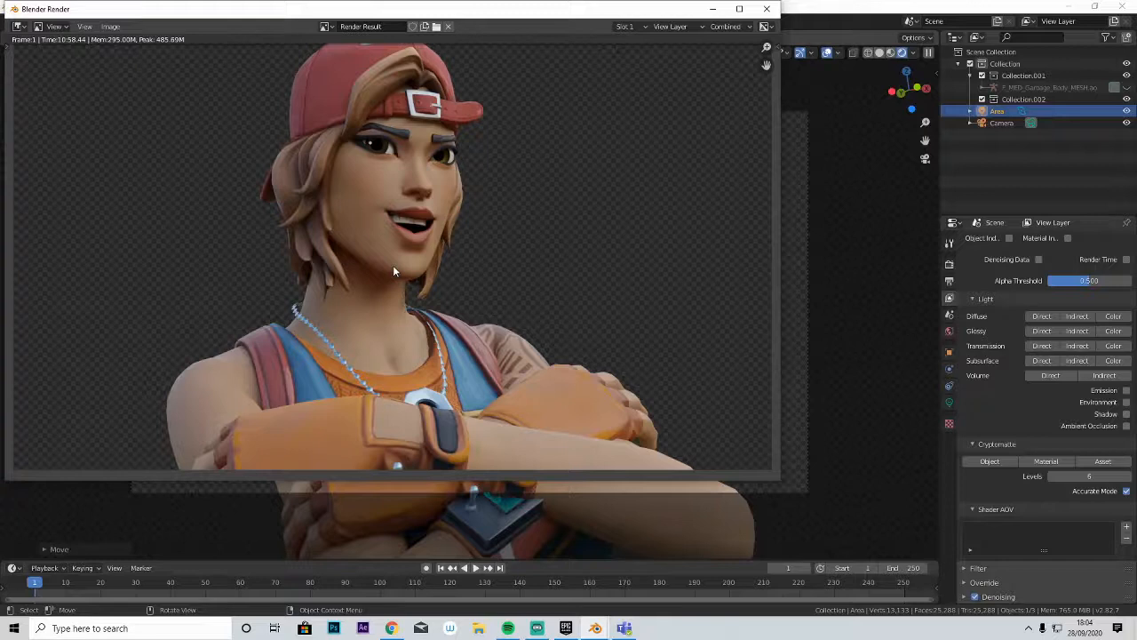
pyautogui.moveTo(505, 73)
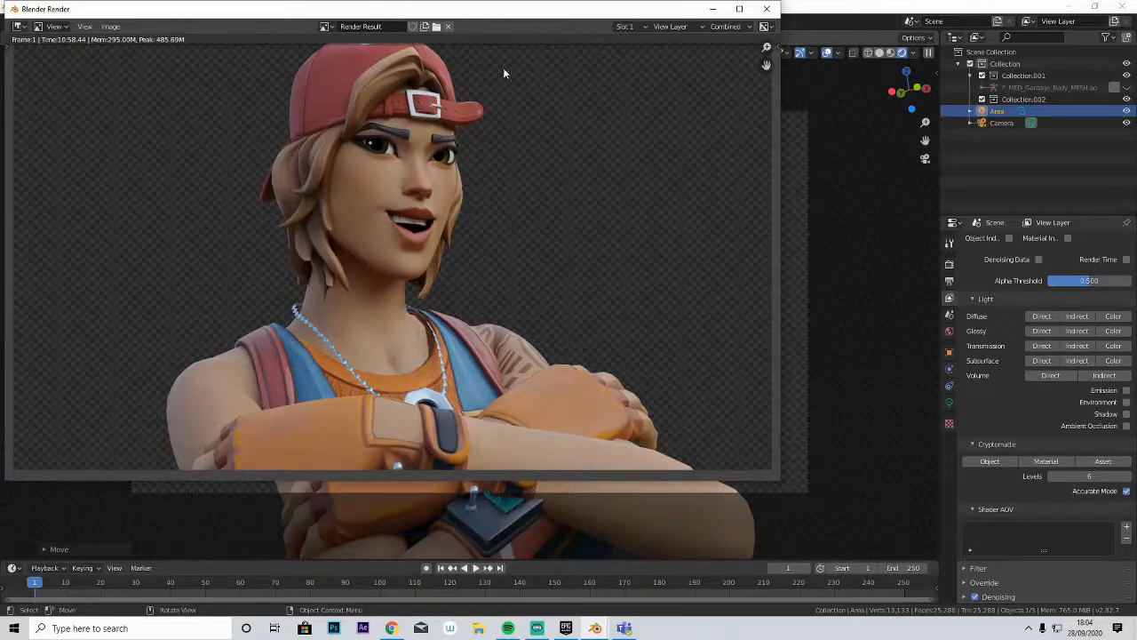
pyautogui.moveTo(737, 252)
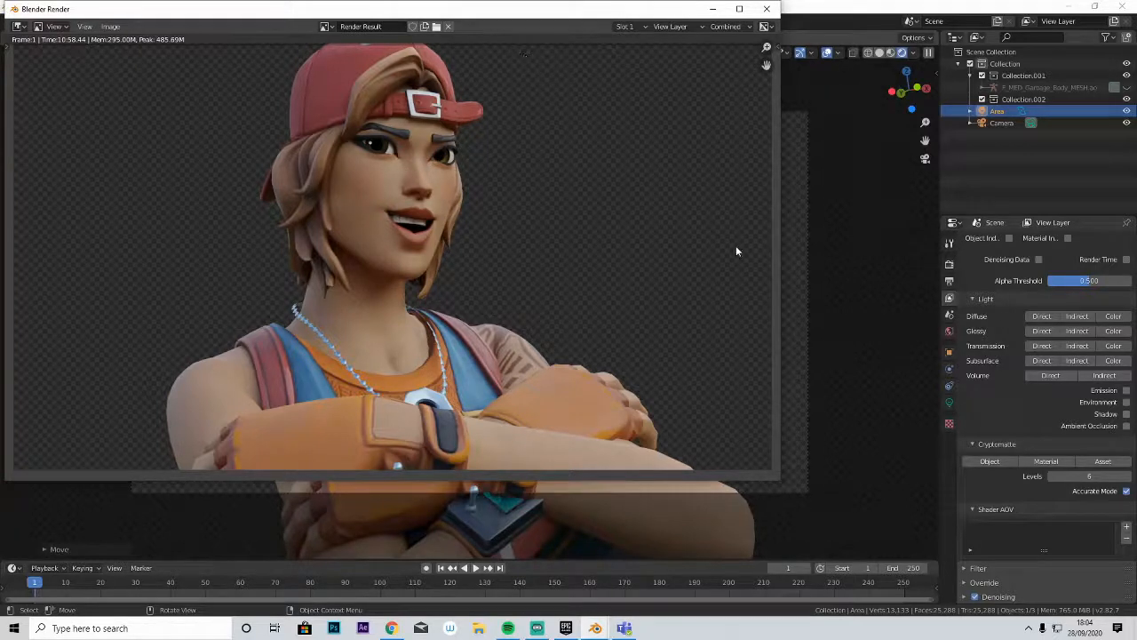
pyautogui.moveTo(409, 297)
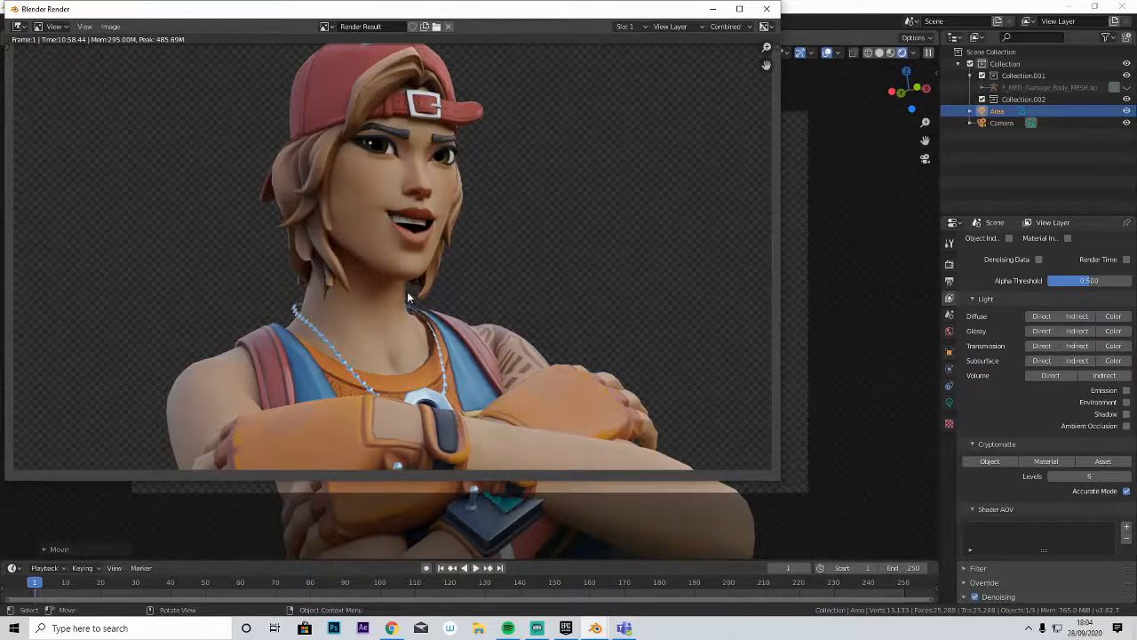
pyautogui.moveTo(340, 200)
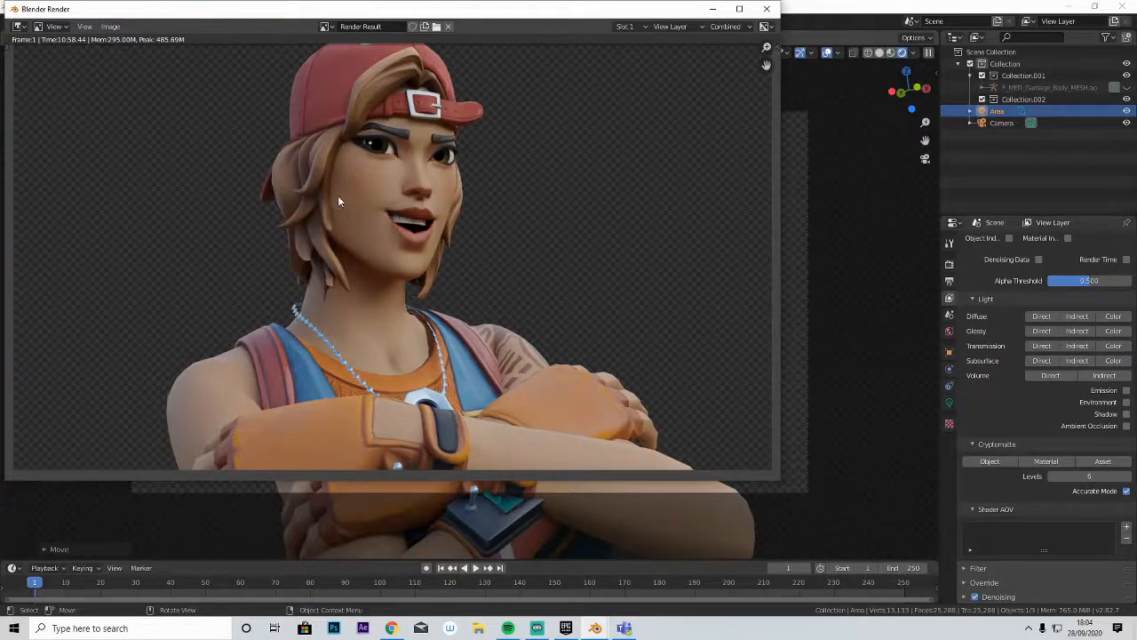